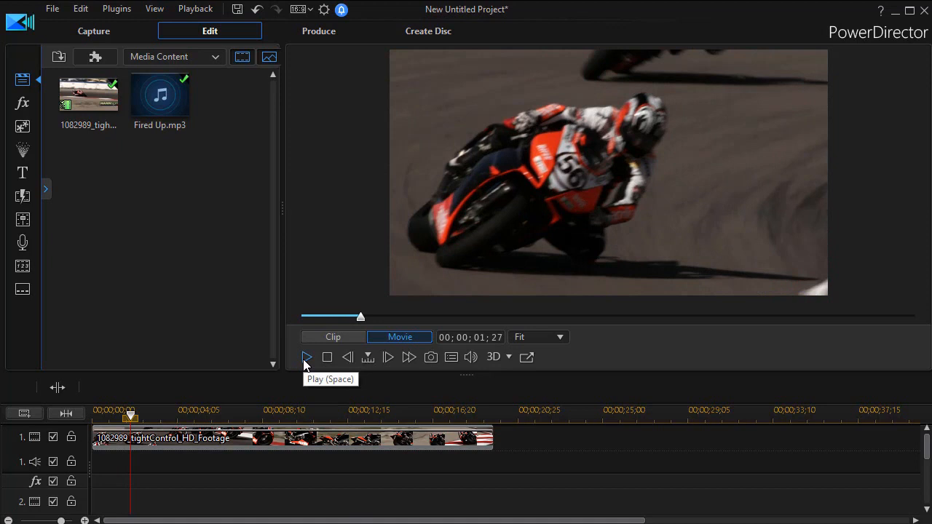
- Play and then pause the motorbike footage preview
click(306, 357)
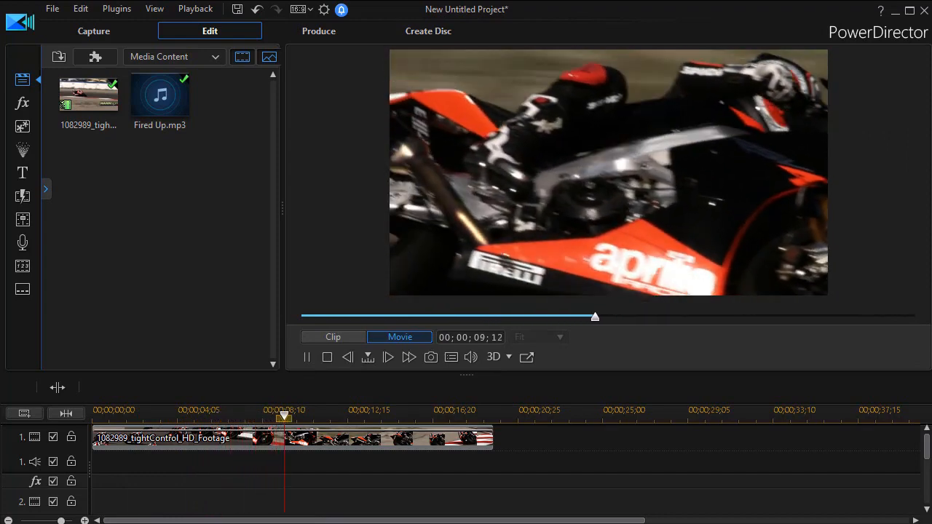
click(307, 357)
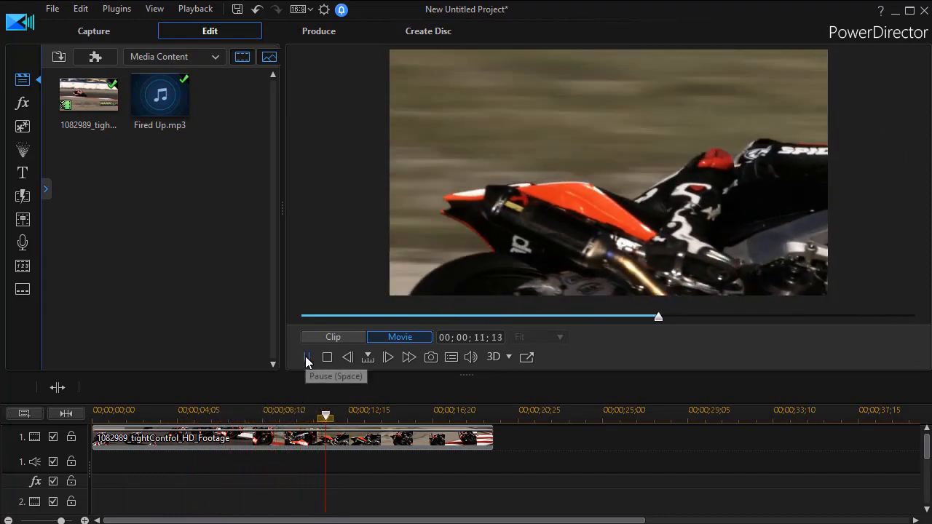
click(307, 357)
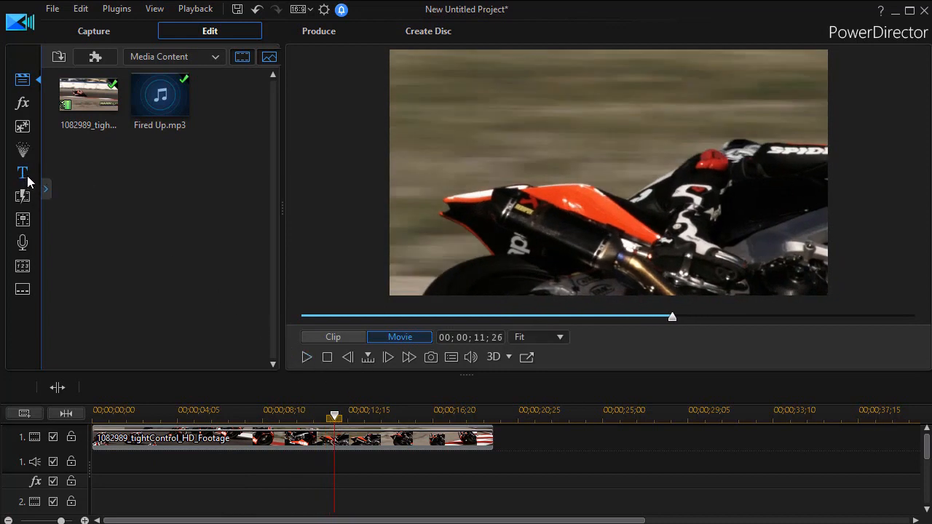
- Filter the Title Room templates to the Travel Pack category
click(22, 173)
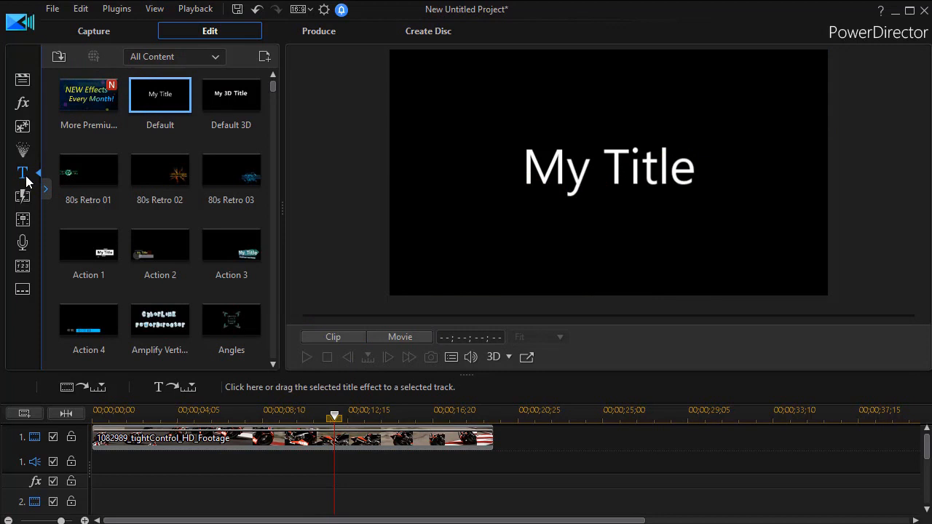
mouse_move(237, 69)
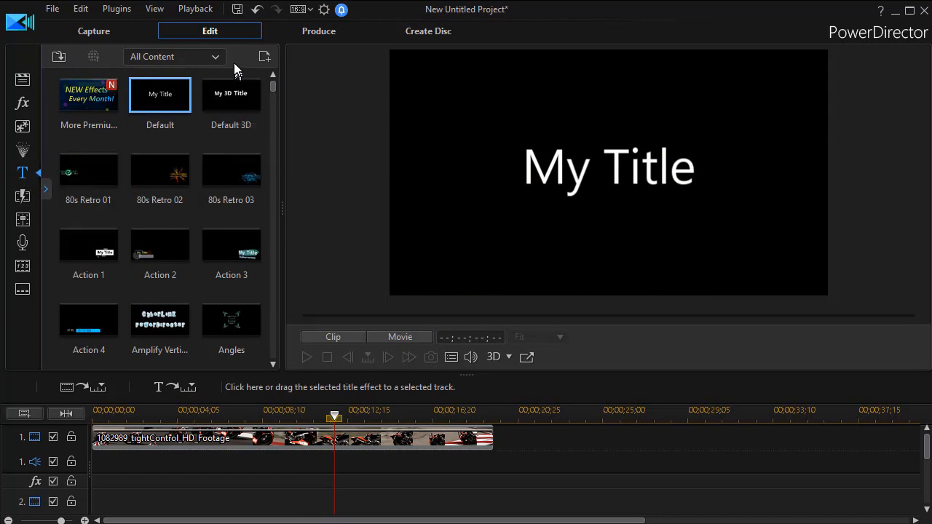
click(175, 56)
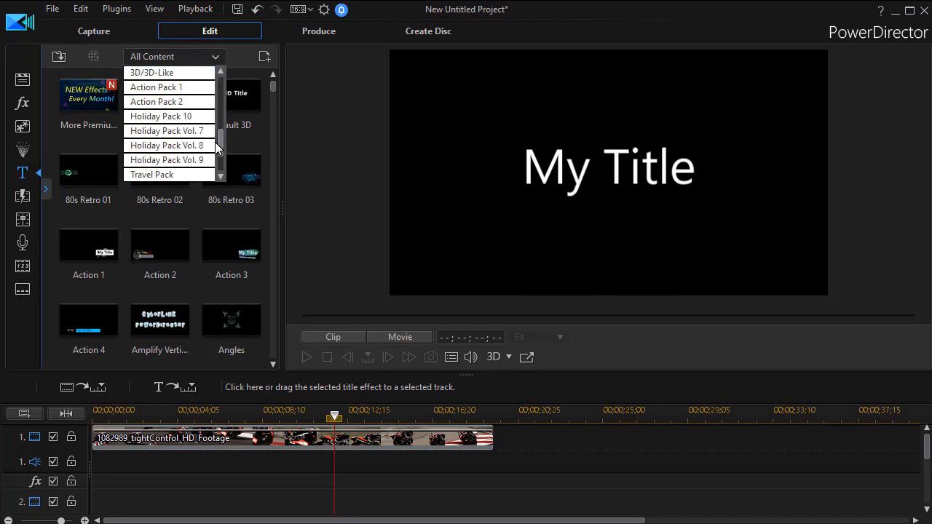
scroll(down, 3)
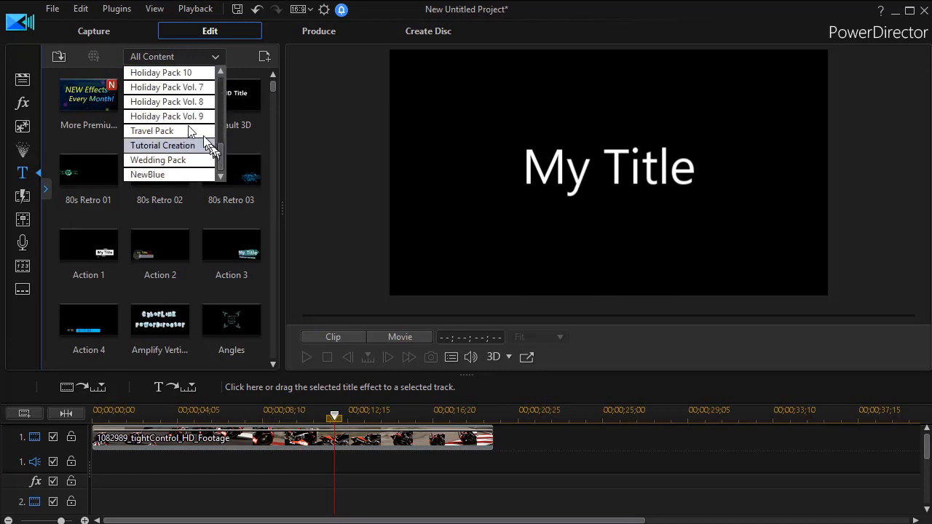
click(152, 131)
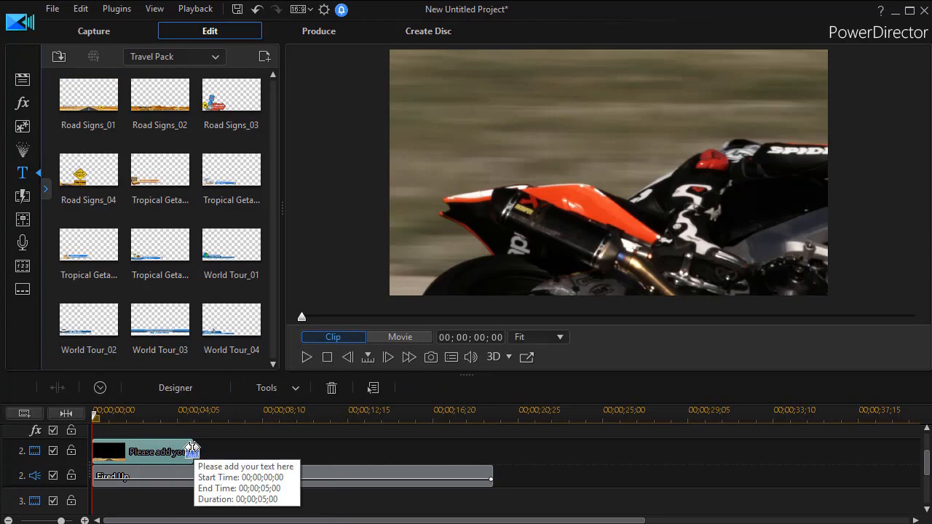
- Extend the road title clip to the music's end (about 19 s) and preview the timeline
drag(193, 452, 495, 452)
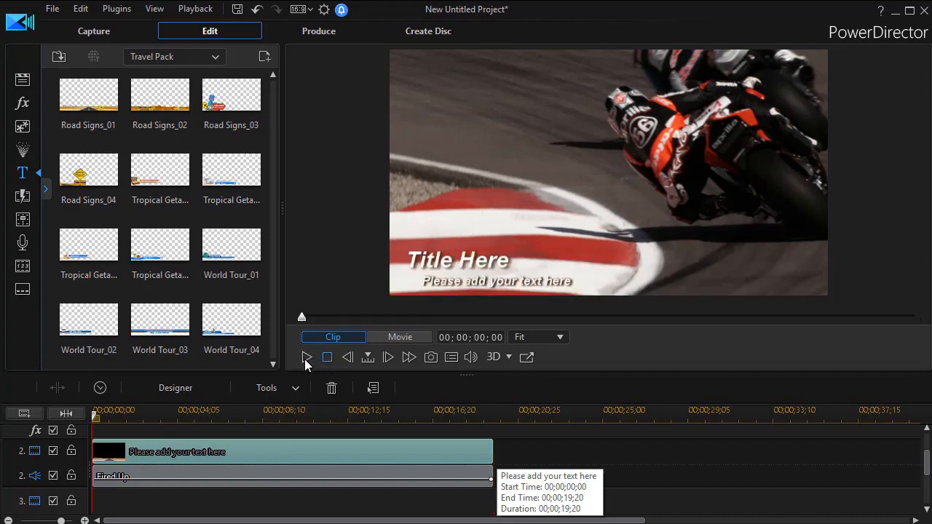
click(306, 356)
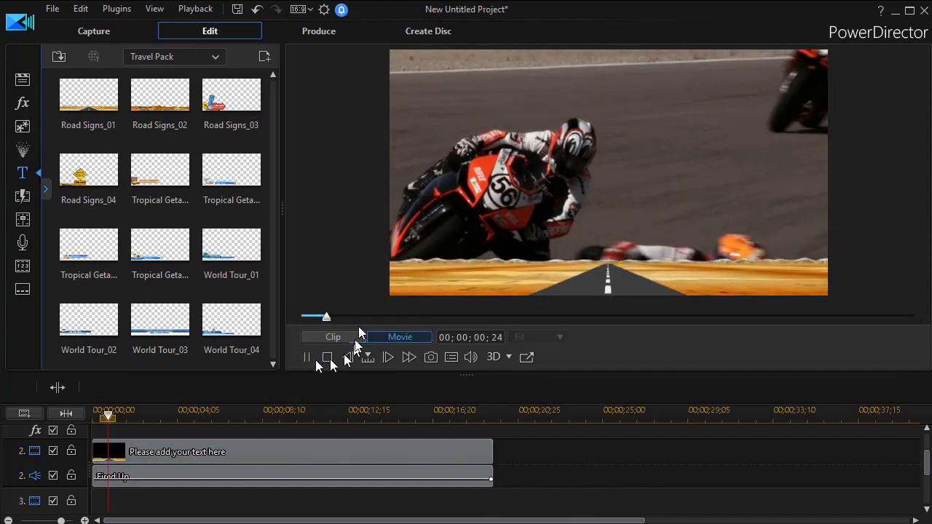
click(388, 357)
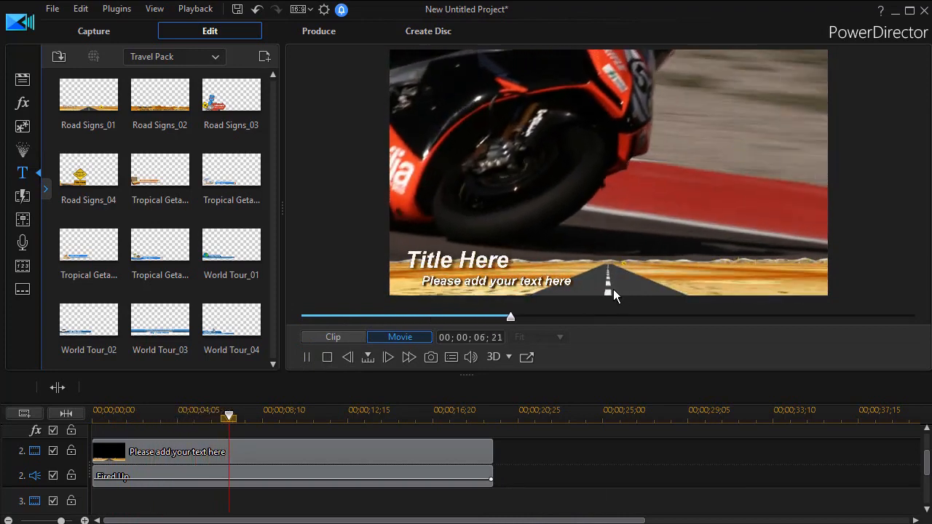
drag(228, 415, 386, 415)
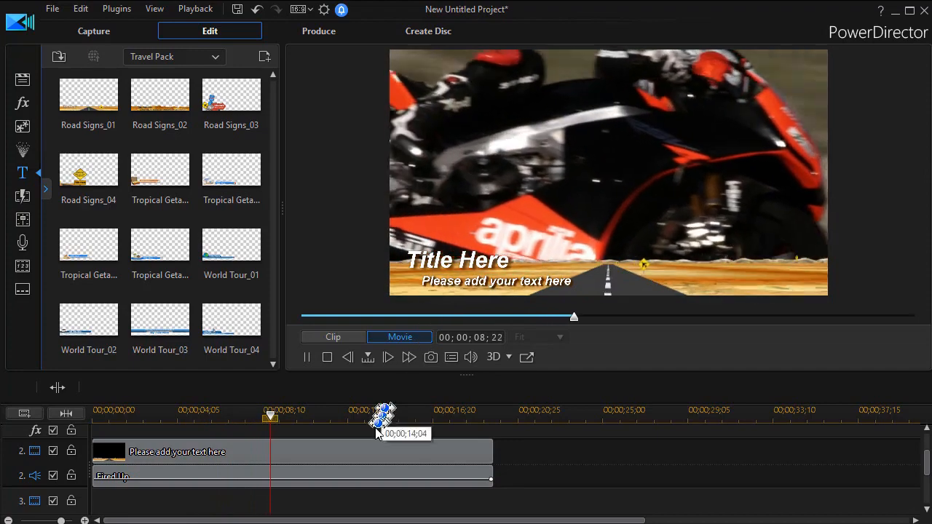
click(307, 357)
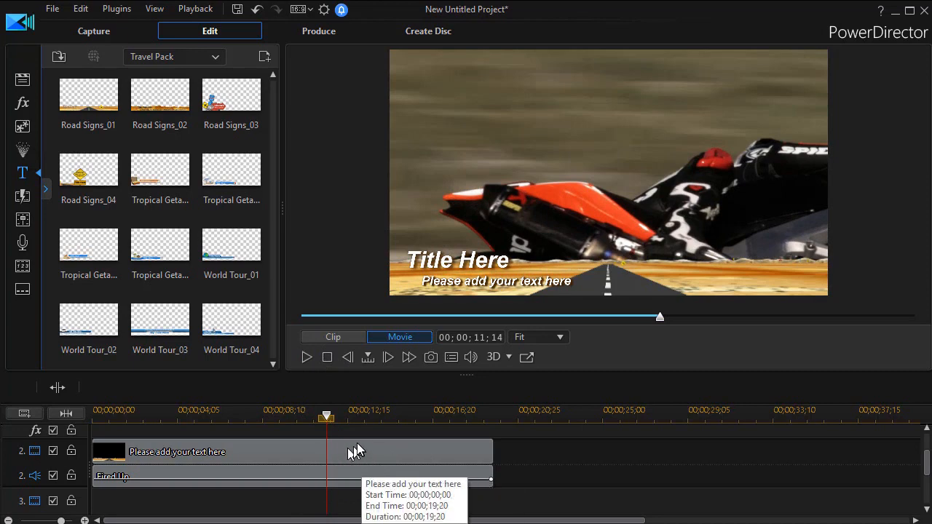
- Select the road title clip, then its subtitle text object in Title Designer
click(357, 451)
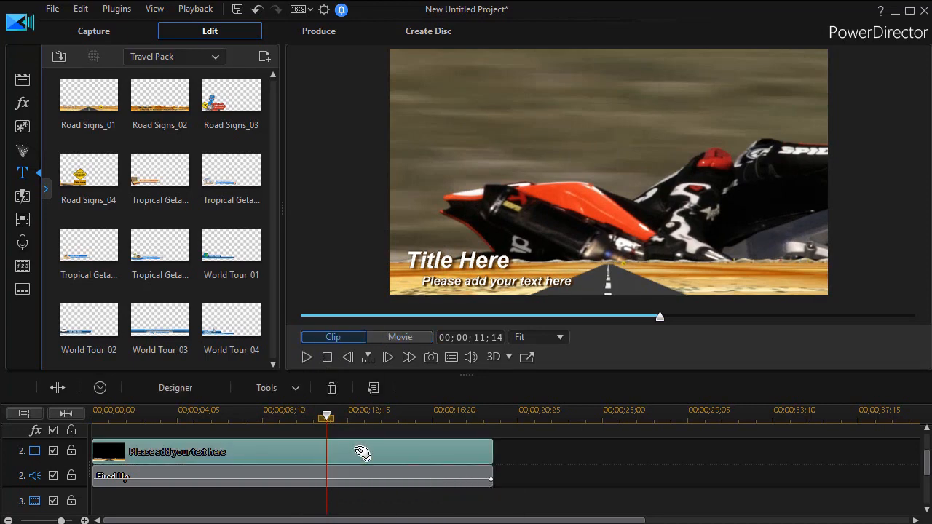
mouse_move(357, 452)
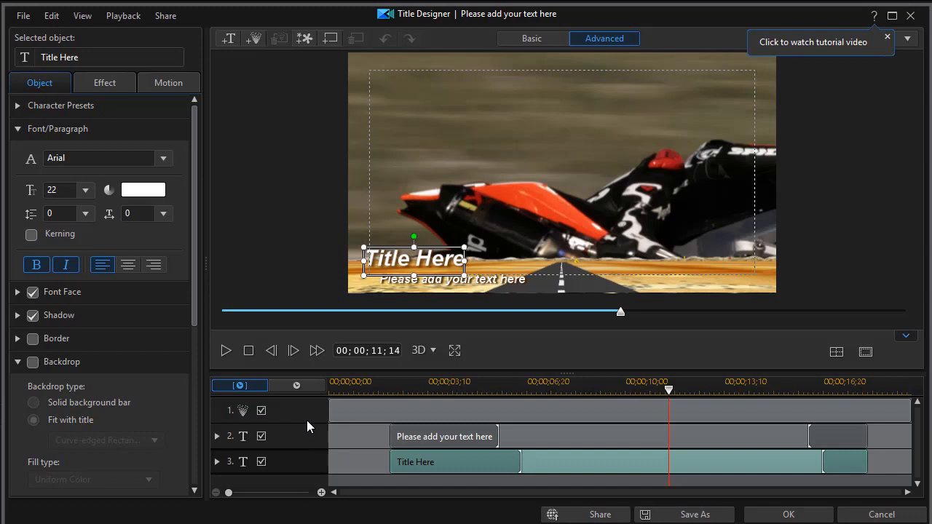
mouse_move(304, 421)
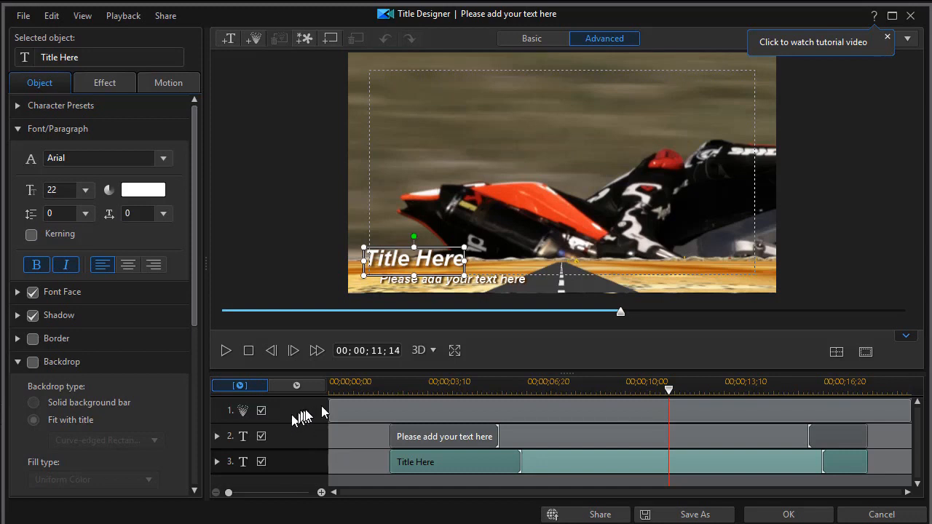
mouse_move(385, 414)
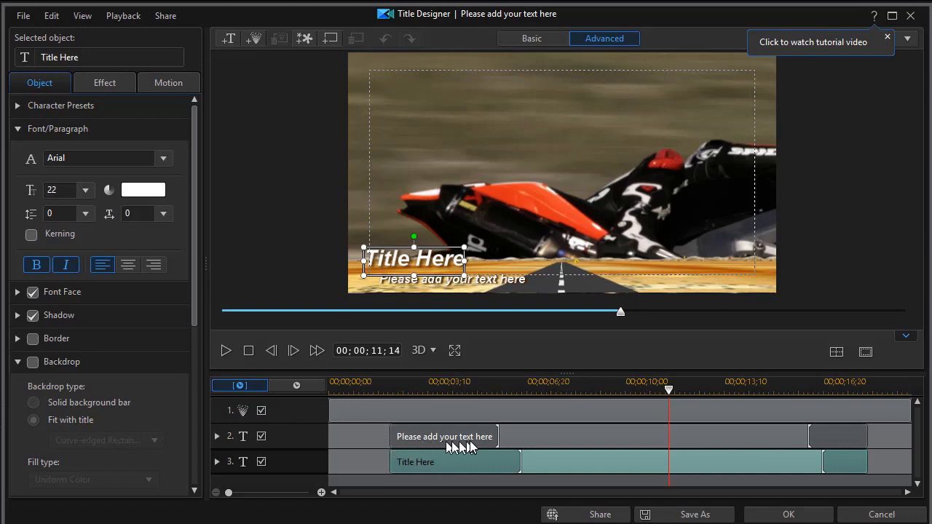
mouse_move(477, 450)
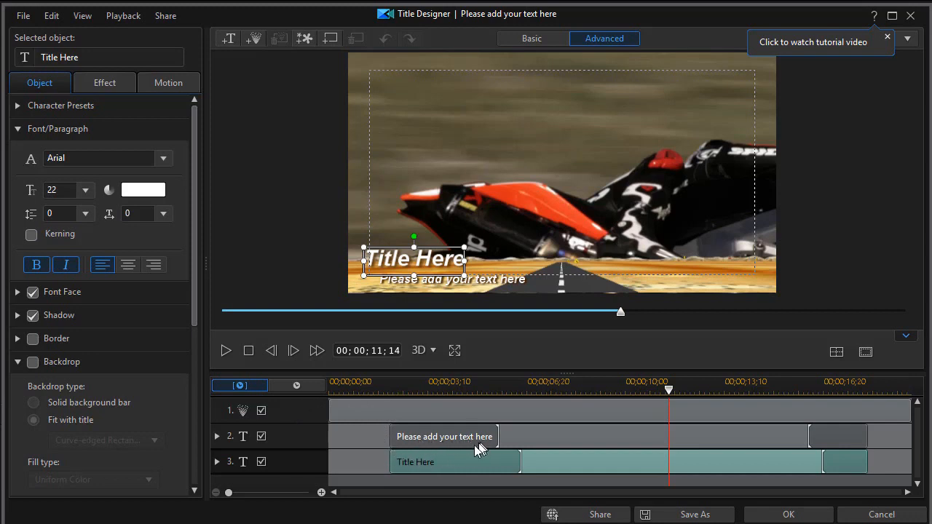
mouse_move(455, 459)
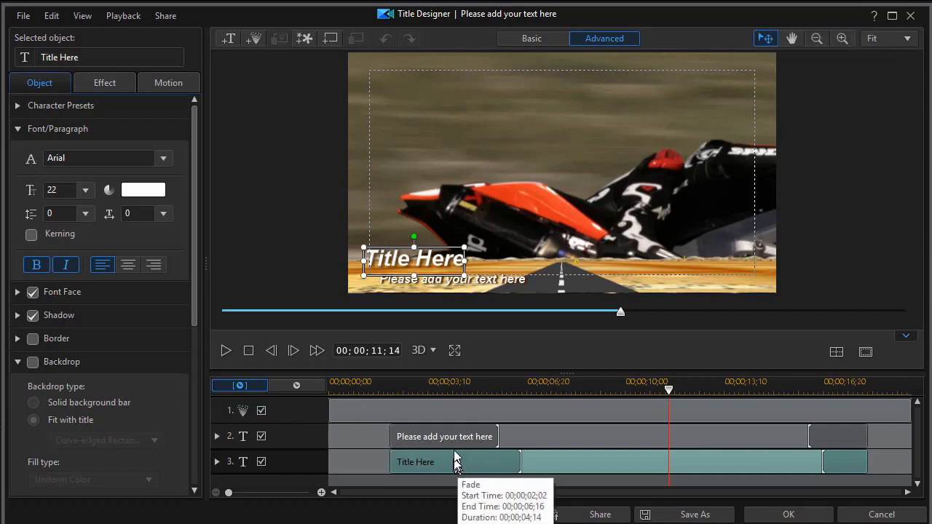
click(444, 437)
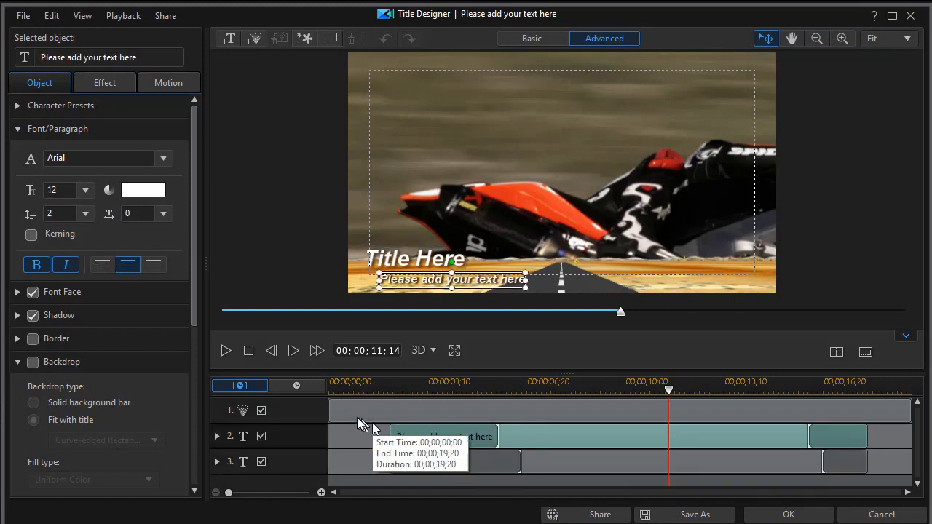
mouse_move(467, 279)
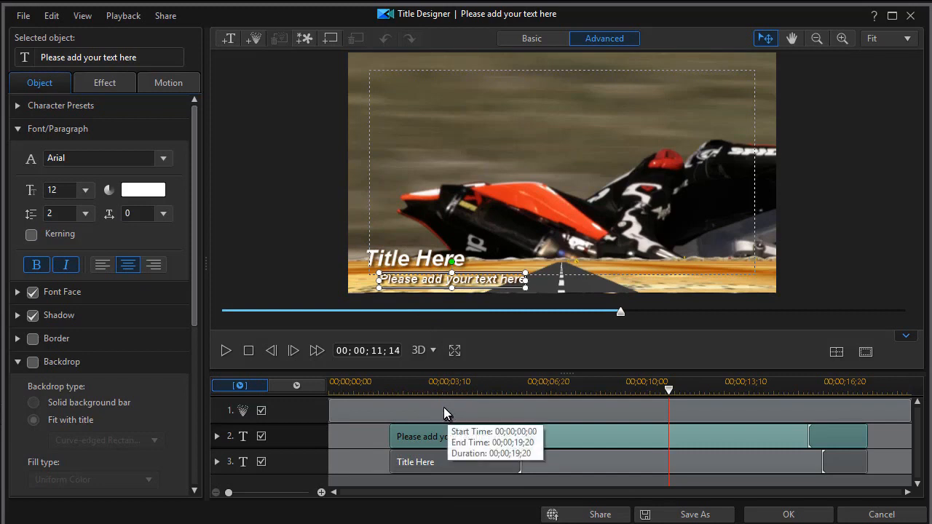
mouse_move(441, 415)
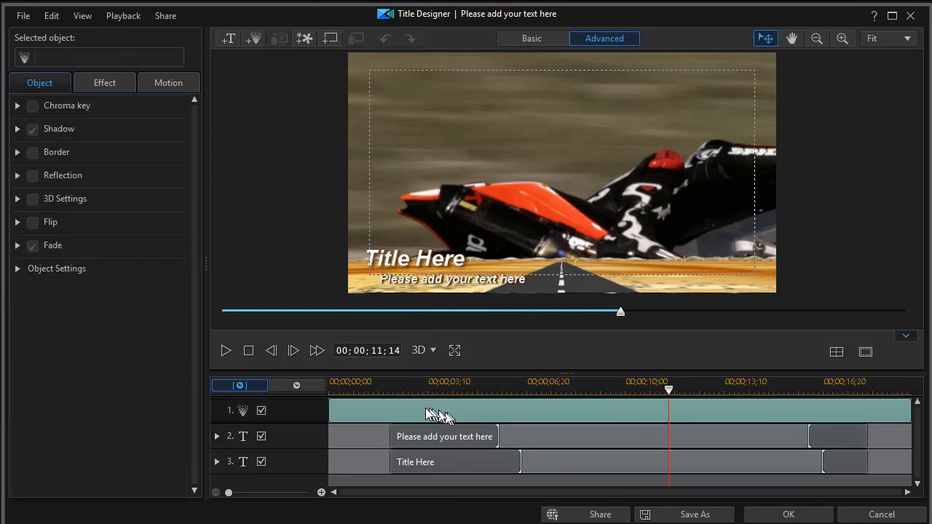
mouse_move(440, 416)
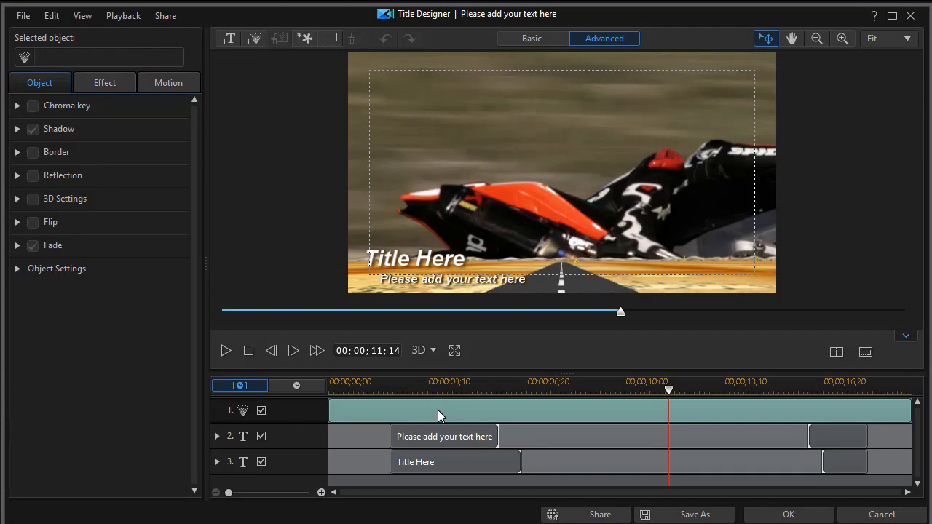
- Bring up the editing options for the road title's particle object
right_click(441, 412)
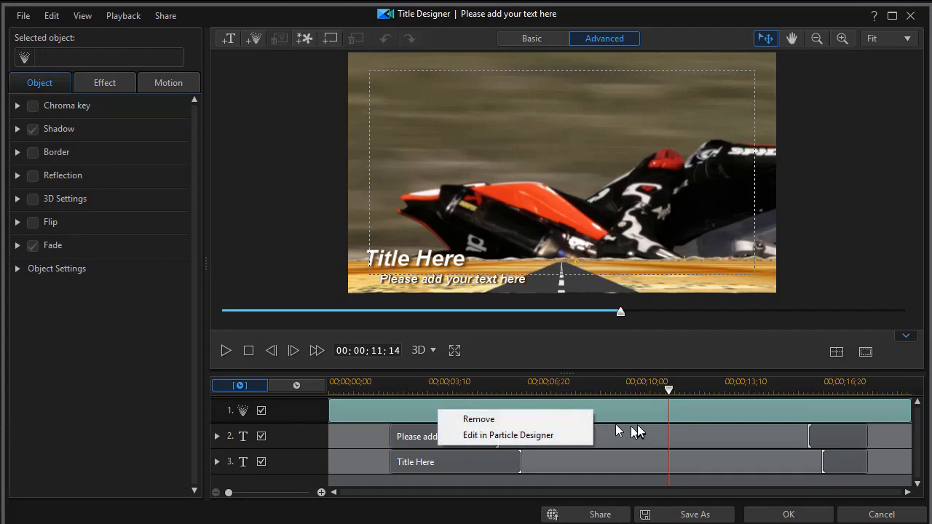
mouse_move(618, 412)
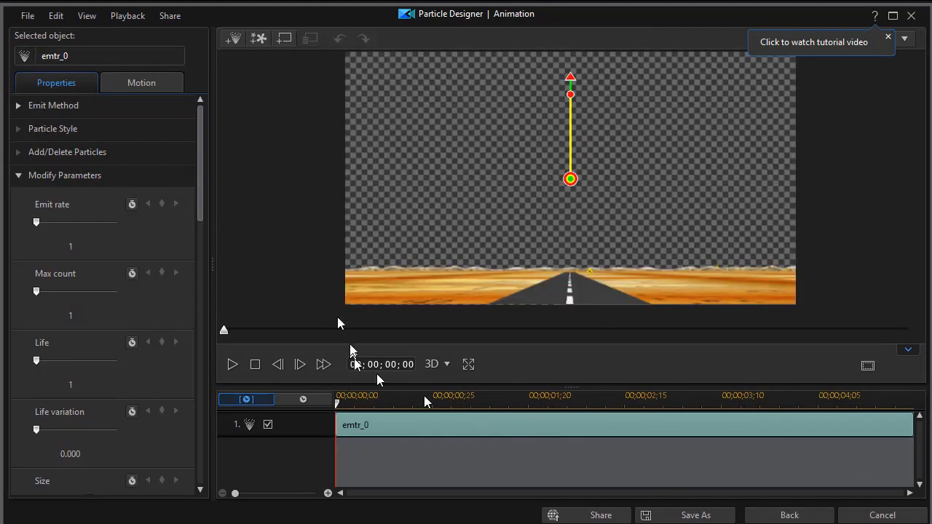
mouse_move(205, 206)
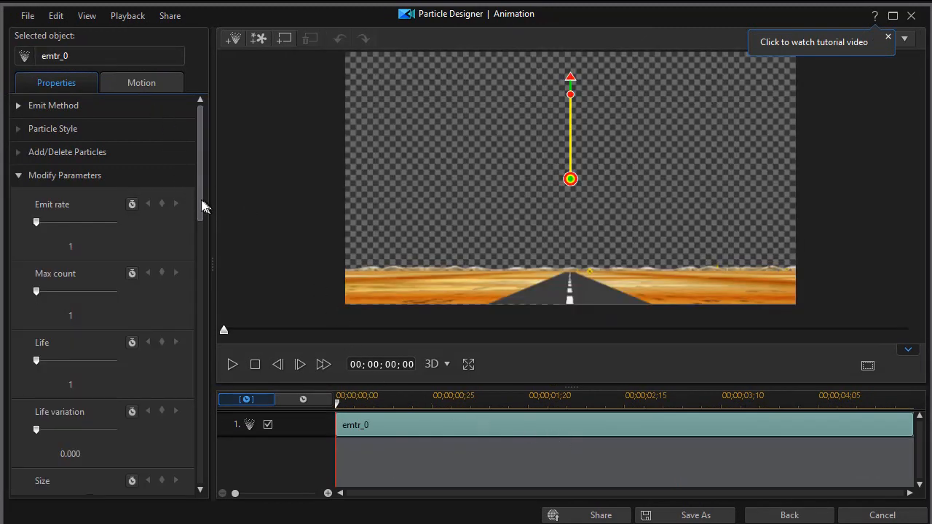
mouse_move(212, 191)
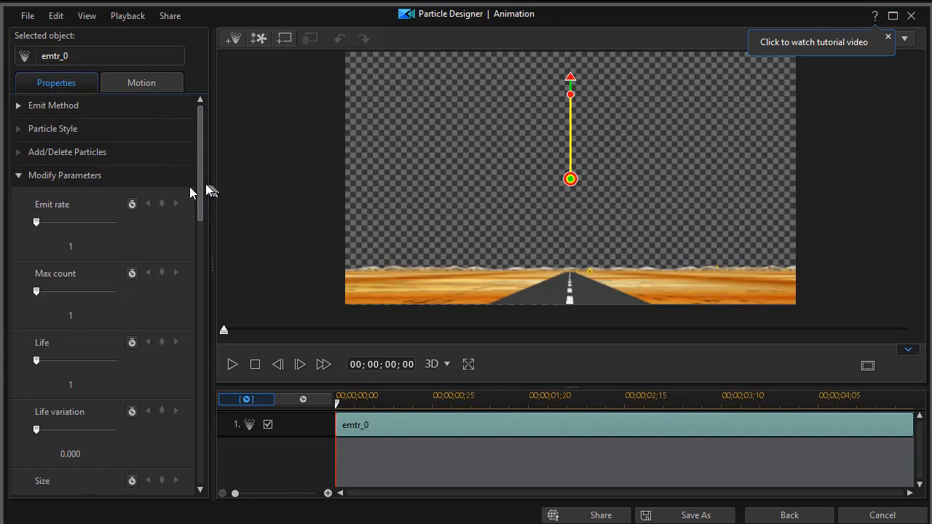
mouse_move(32, 111)
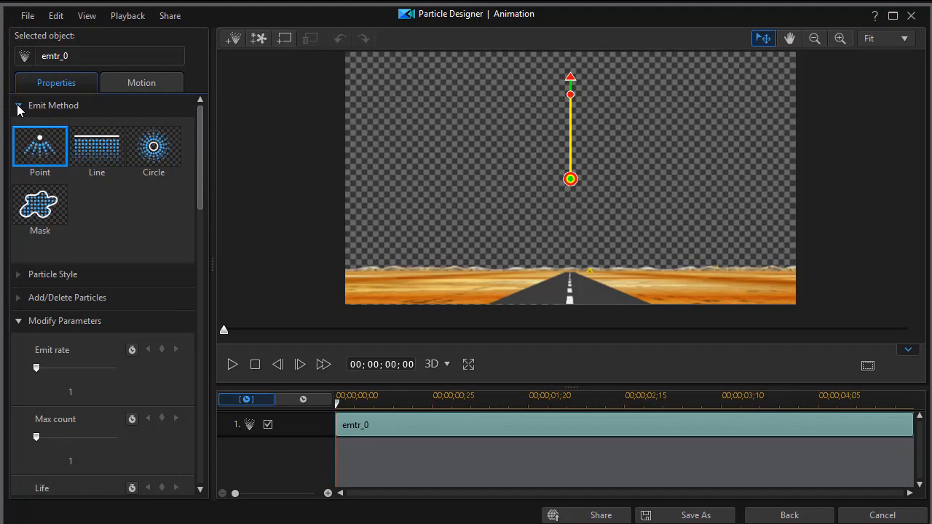
- Set the road particle size to about 79 and move the emitter to the frame's bottom
click(18, 105)
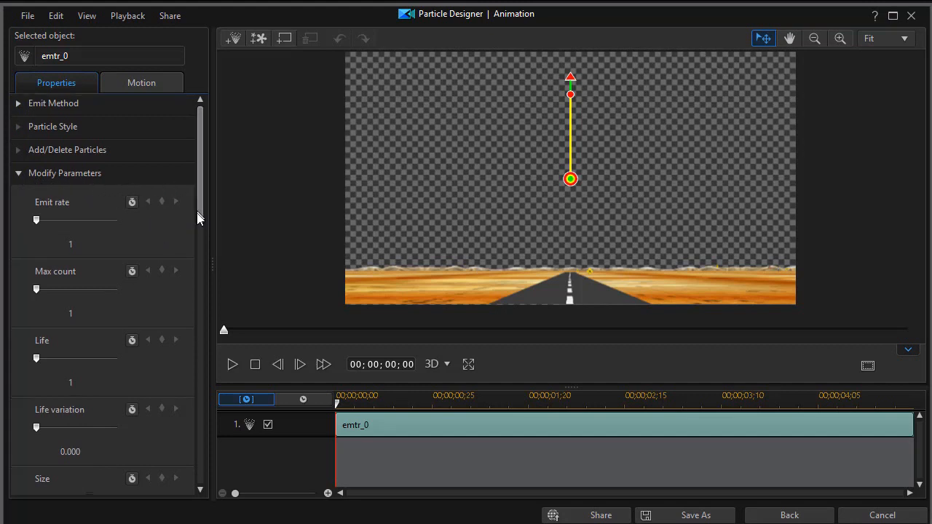
scroll(down, 3)
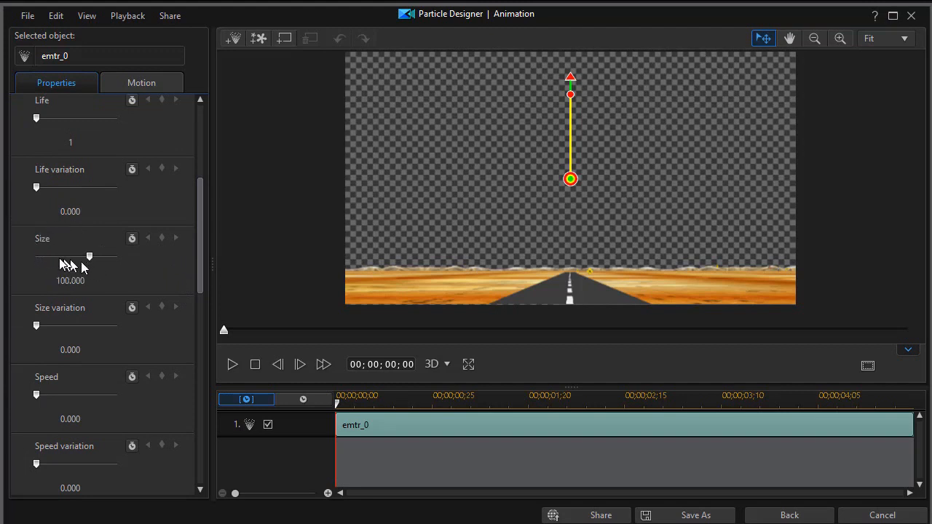
mouse_move(90, 256)
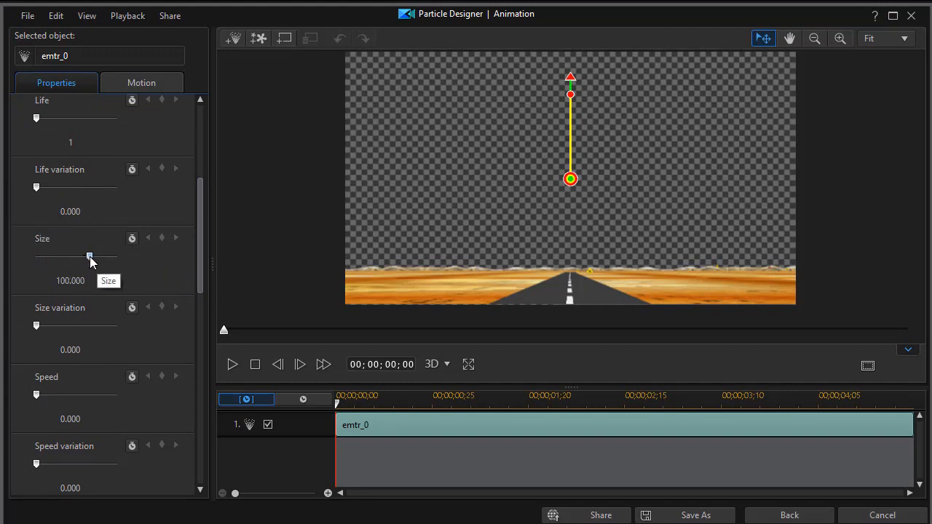
drag(89, 256, 87, 256)
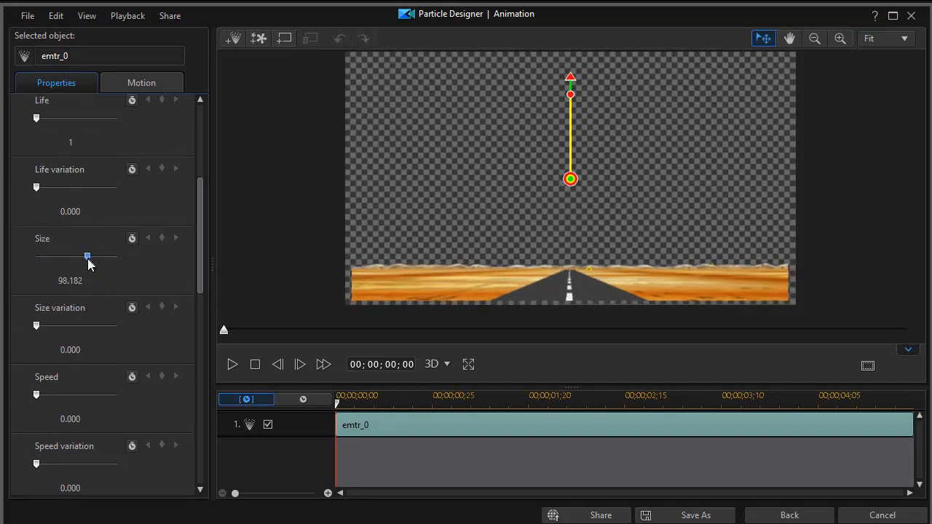
drag(87, 257, 78, 257)
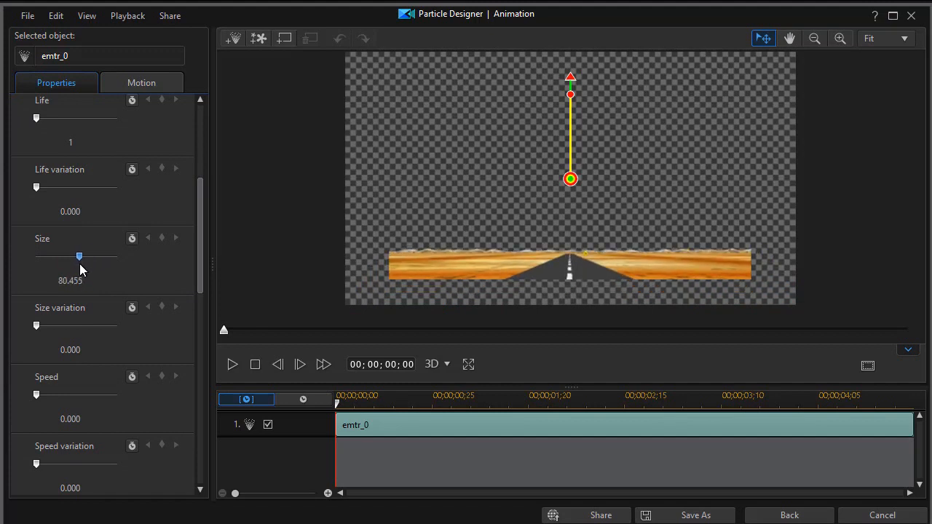
drag(79, 257, 78, 256)
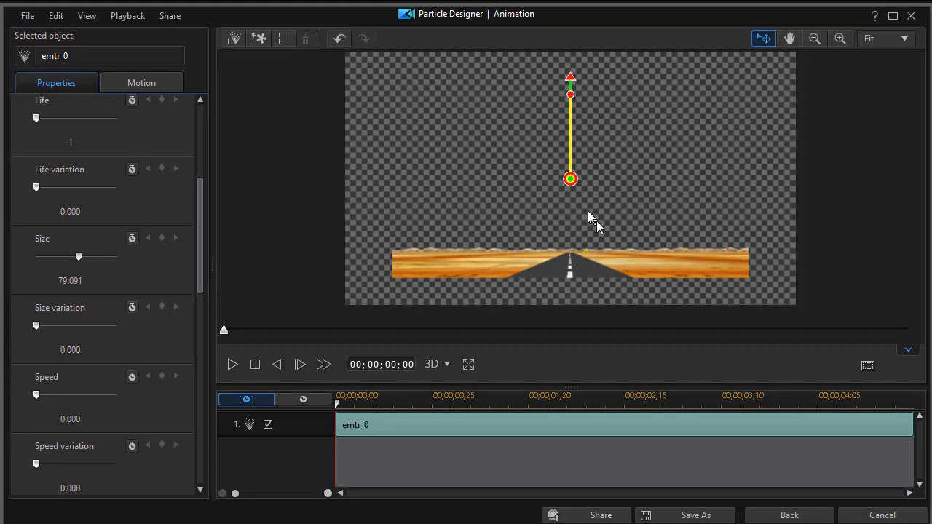
mouse_move(571, 180)
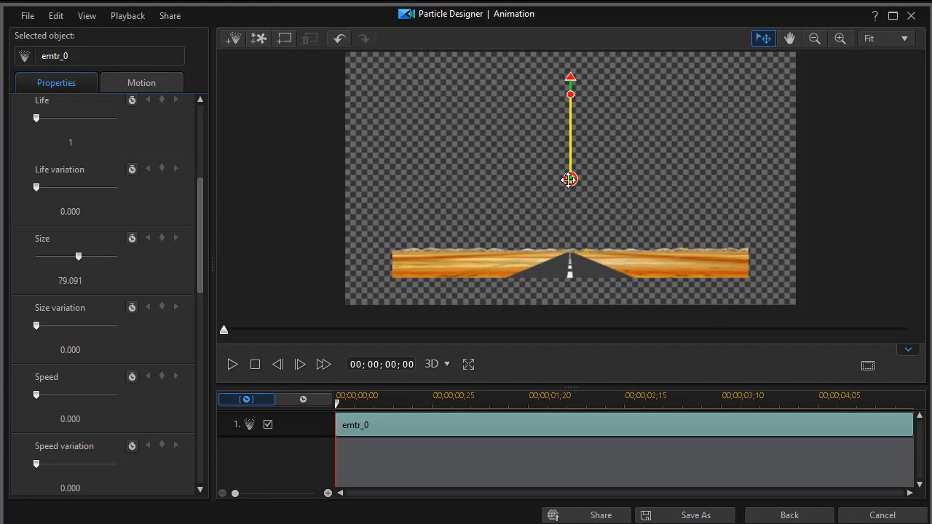
drag(570, 180, 526, 202)
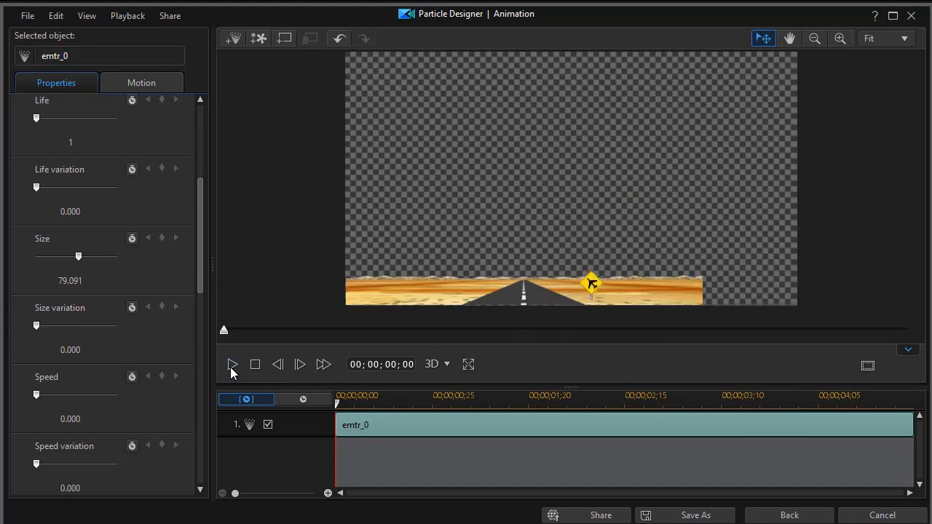
click(233, 365)
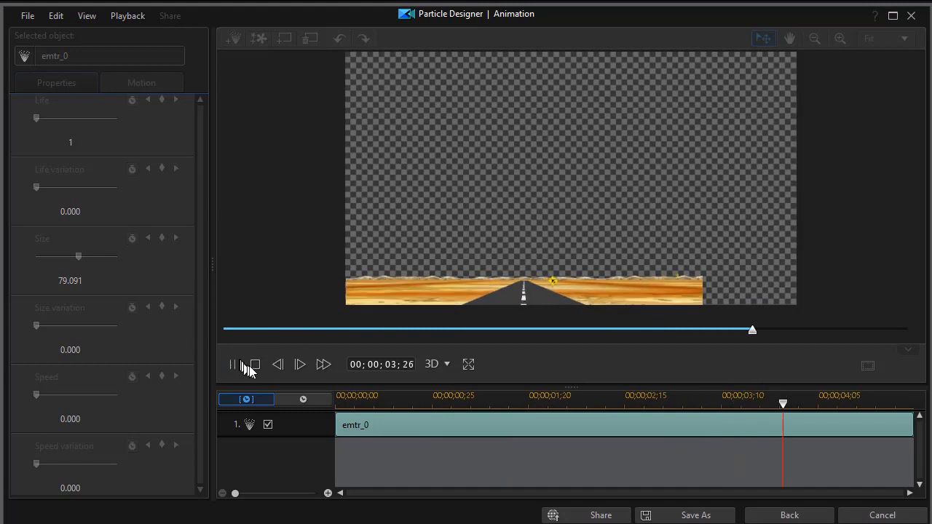
click(254, 364)
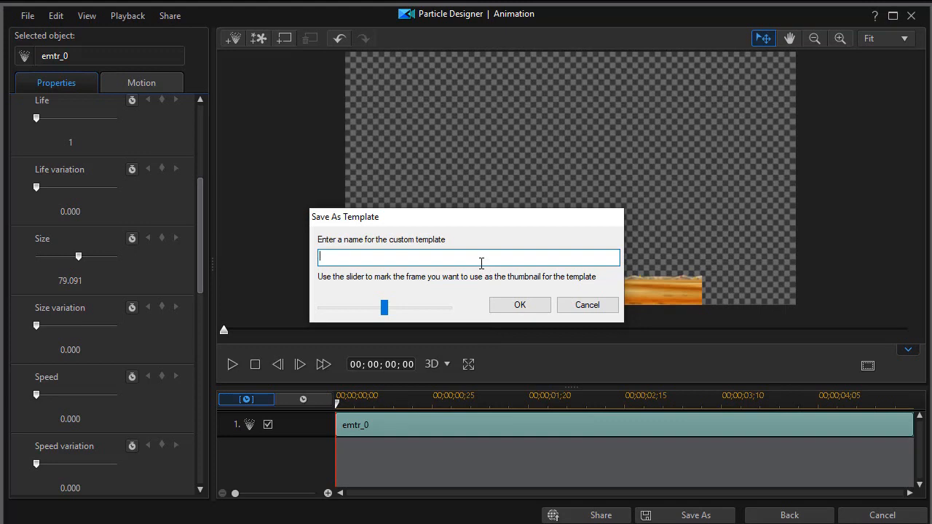
- Save the modified particle as a custom template named 'road 6'
text(road)
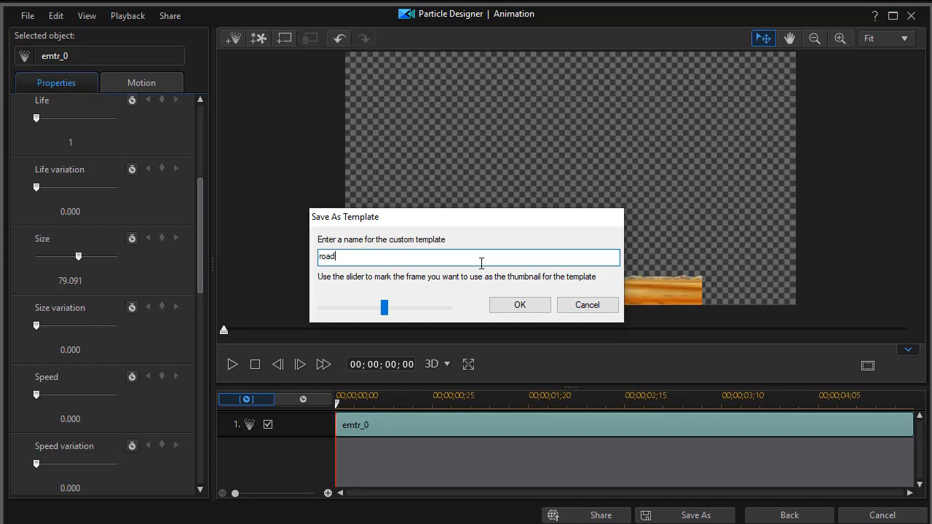
text(6)
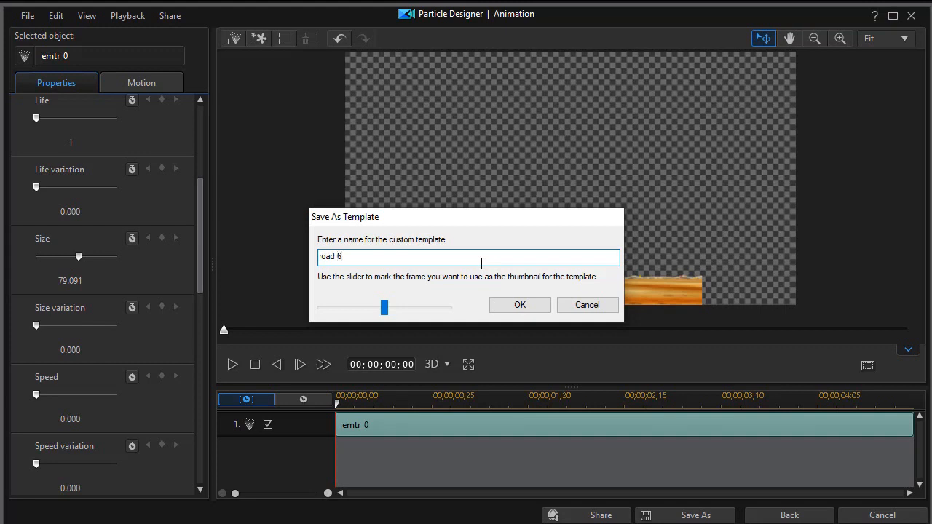
click(520, 304)
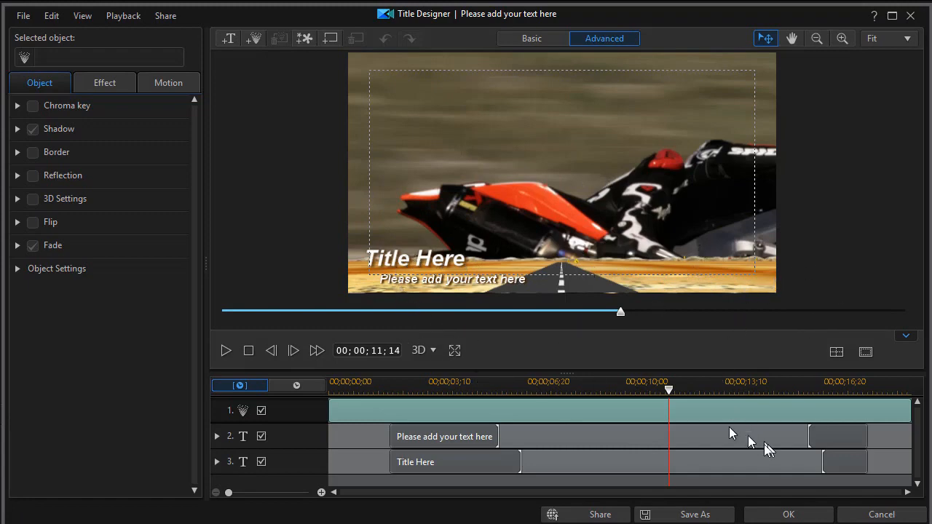
- Close Title Designer, remove the road title clip, and browse the title categories
click(788, 514)
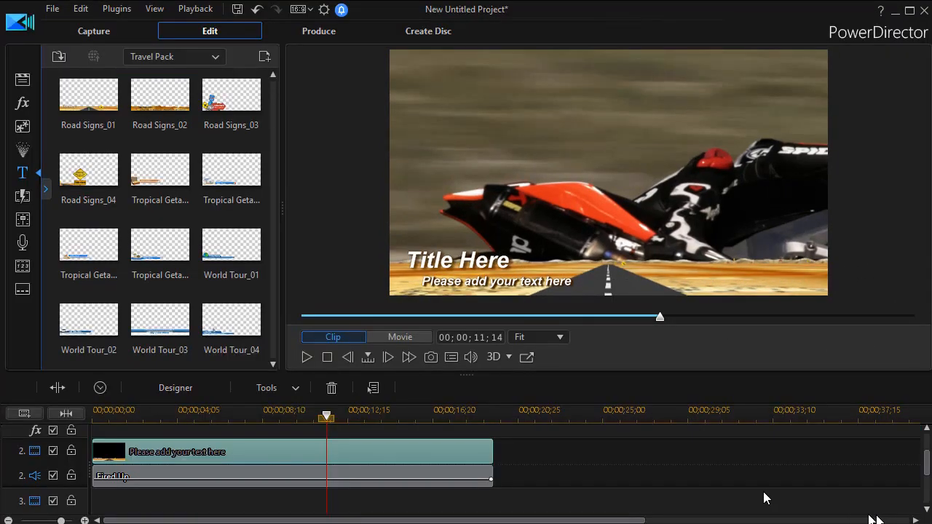
mouse_move(404, 457)
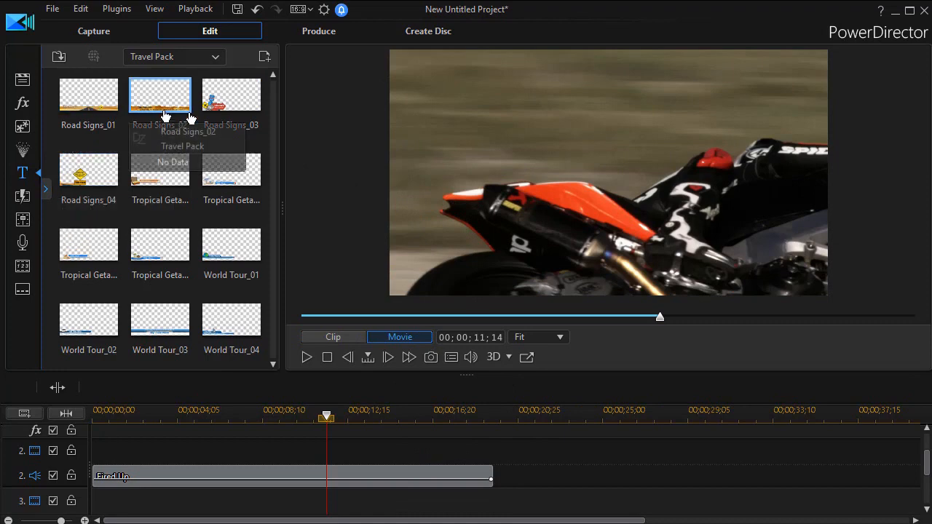
click(215, 57)
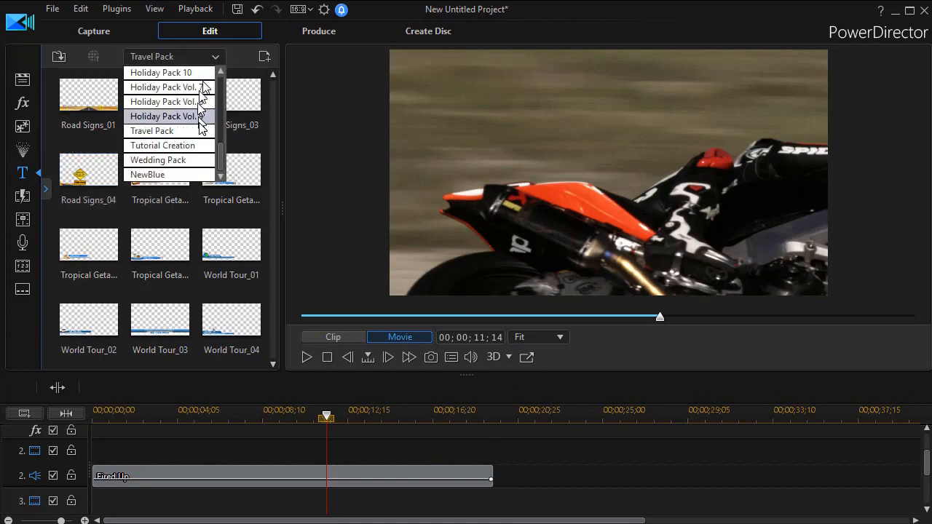
scroll(up, 3)
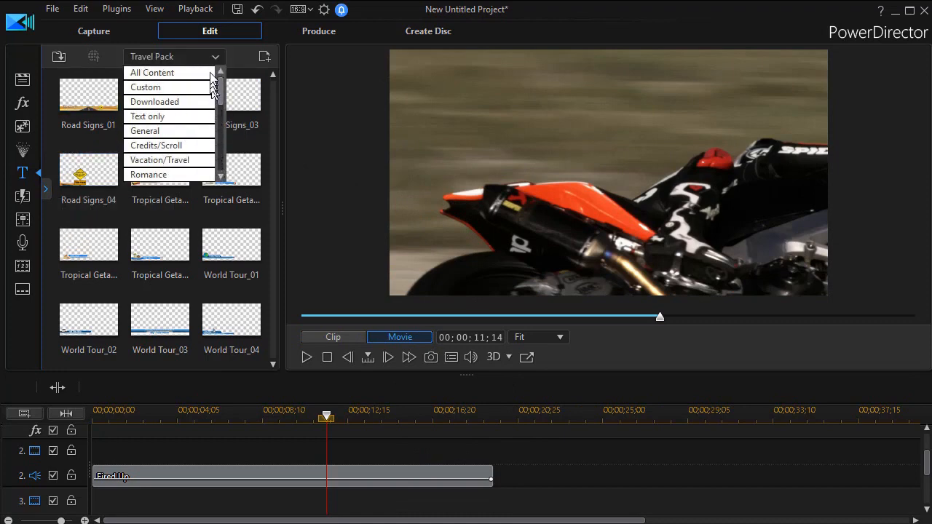
- Add the default My Title from All Content and stretch it to about 19 seconds
click(152, 72)
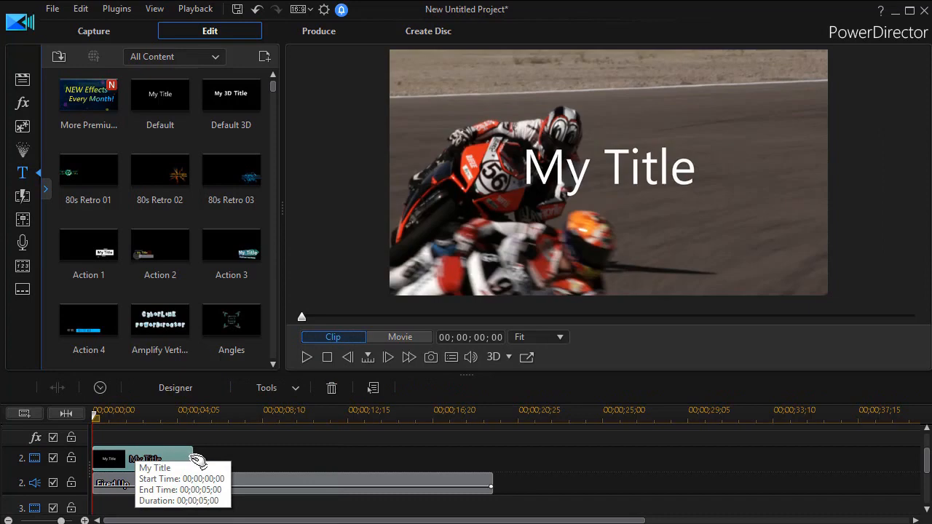
drag(193, 459, 492, 469)
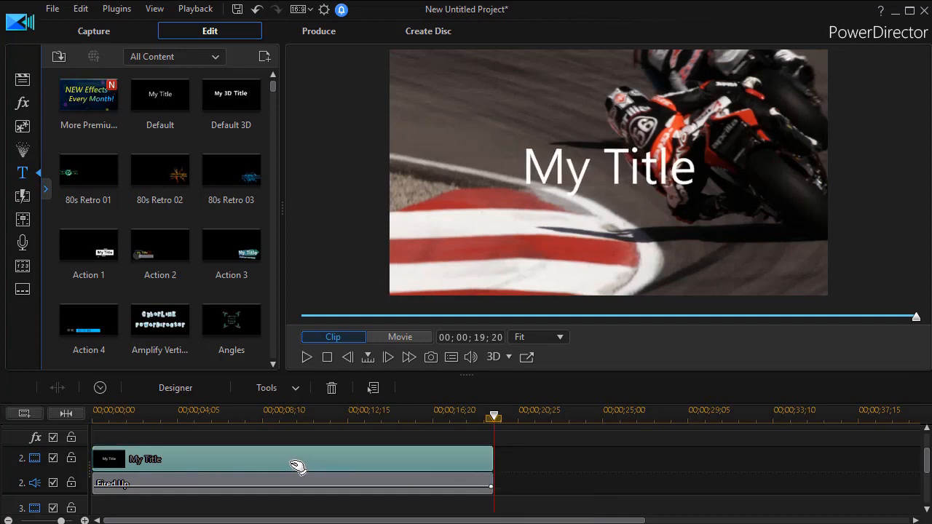
mouse_move(326, 459)
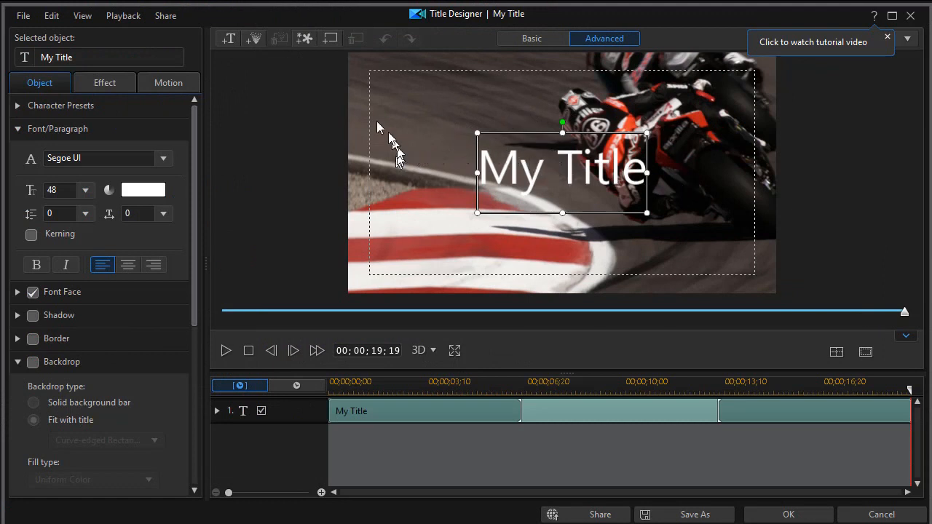
mouse_move(310, 78)
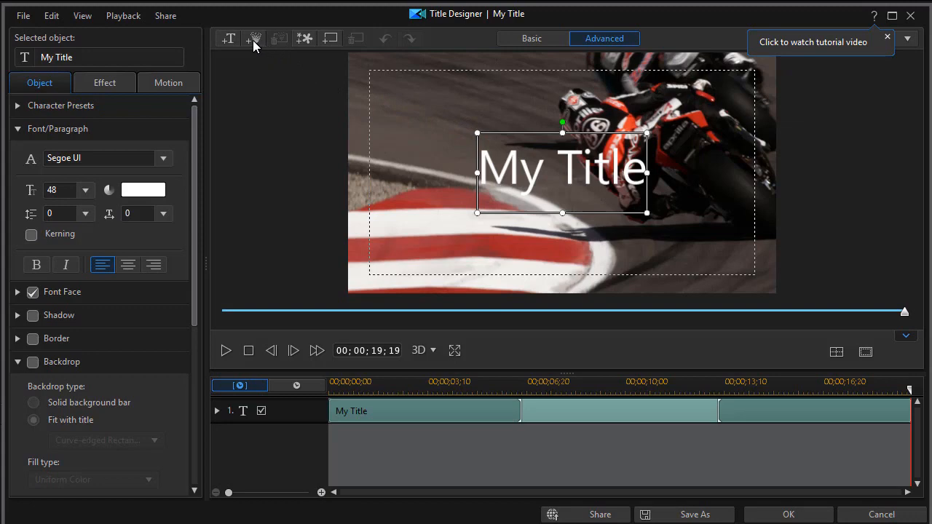
- Import the custom 'road 6' particle into the My Title design
click(255, 39)
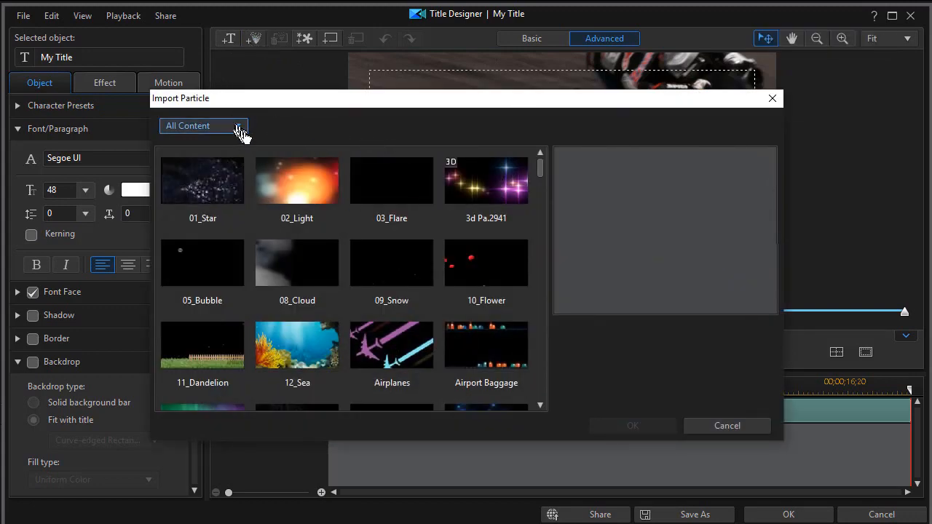
click(235, 126)
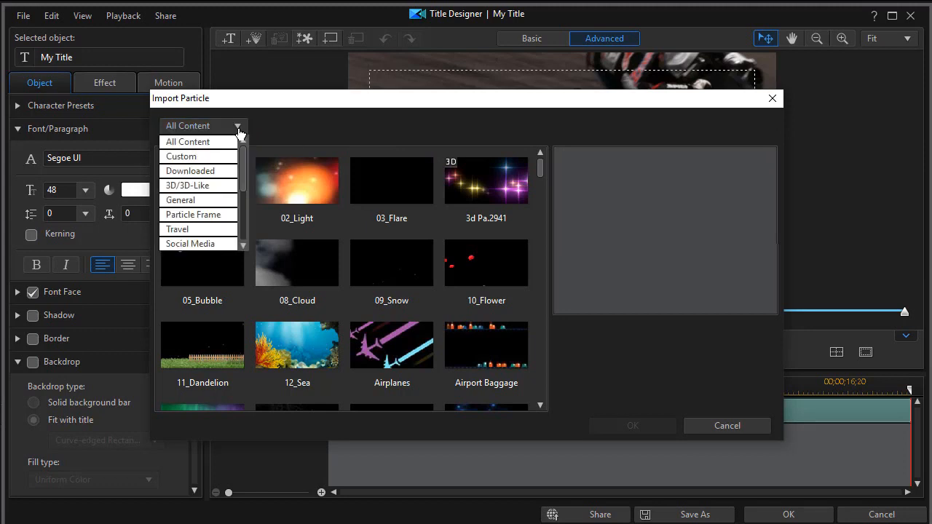
click(180, 156)
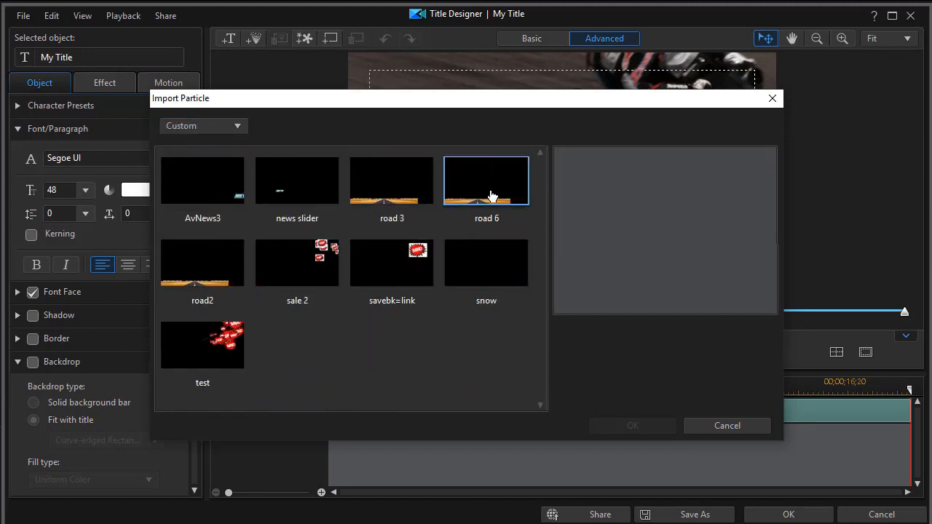
click(487, 180)
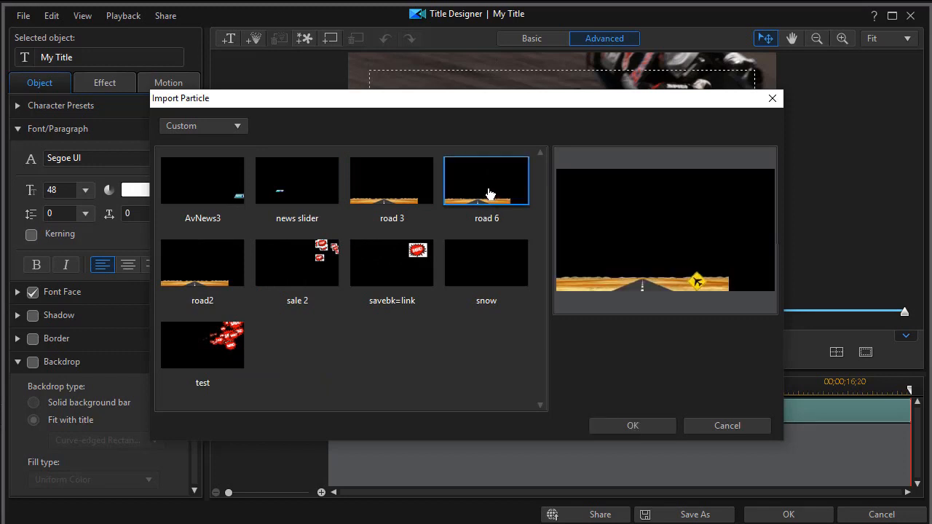
click(632, 425)
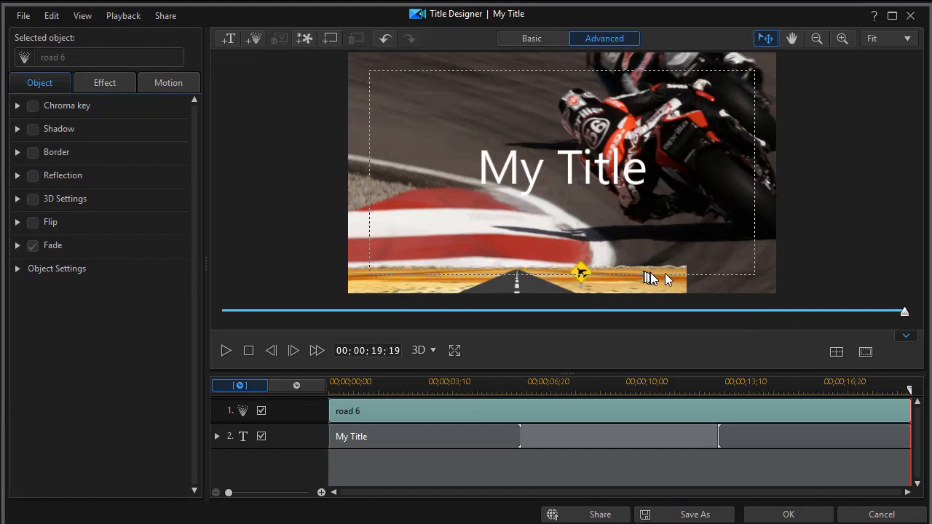
mouse_move(535, 232)
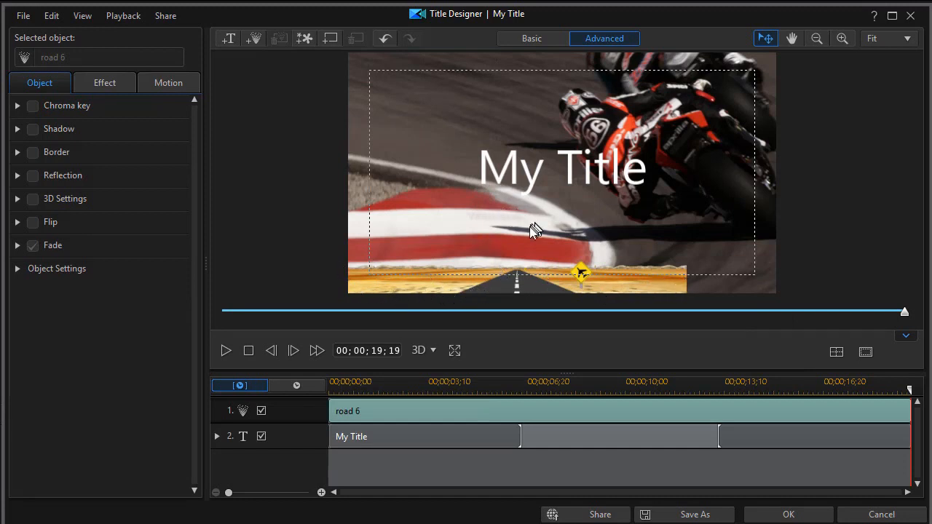
mouse_move(405, 219)
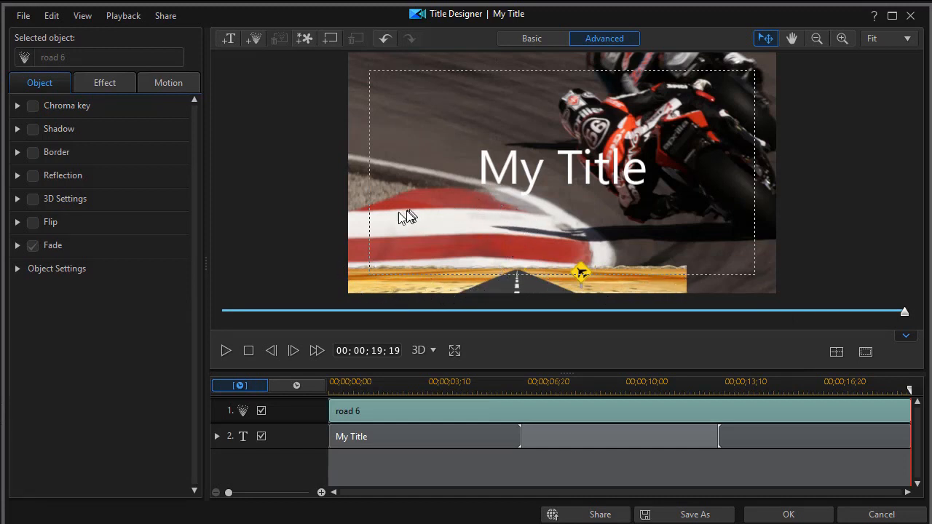
mouse_move(254, 38)
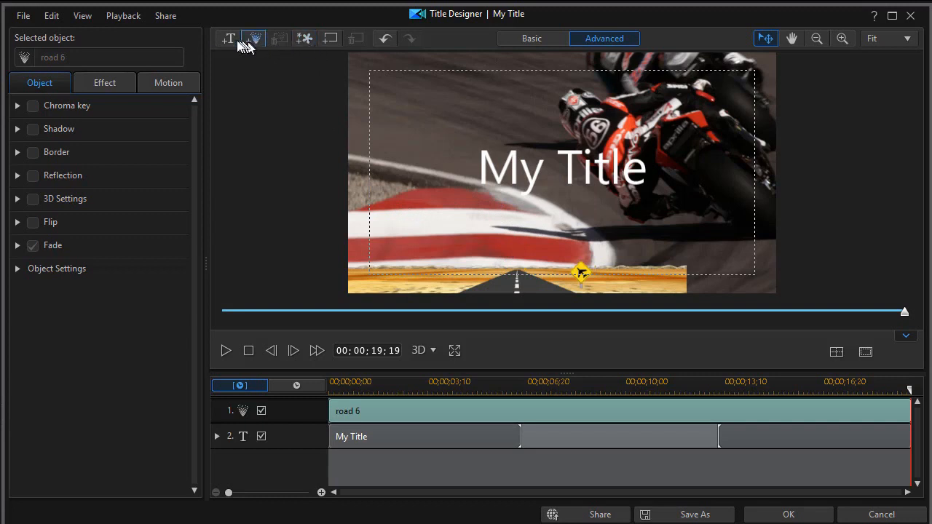
mouse_move(305, 39)
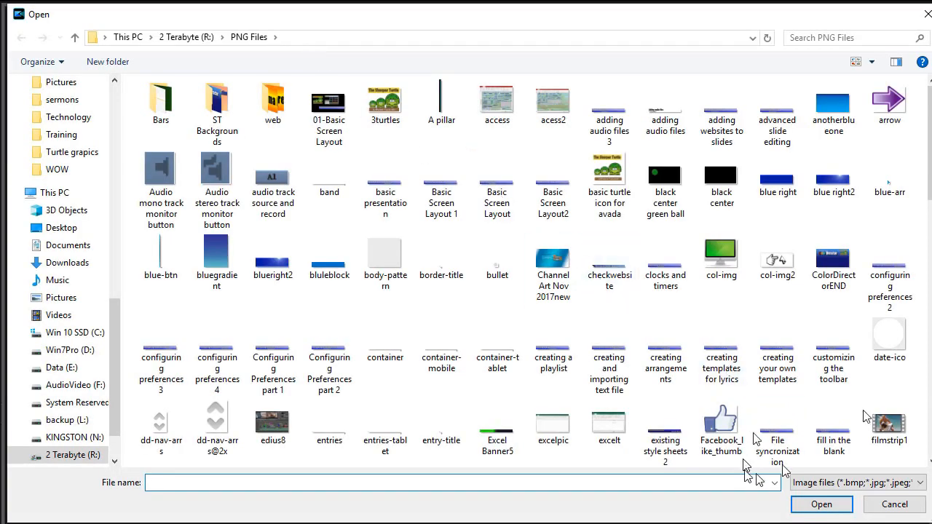
- Move the Summer Sale.png graphic to the frame's bottom-right corner
scroll(down, 3)
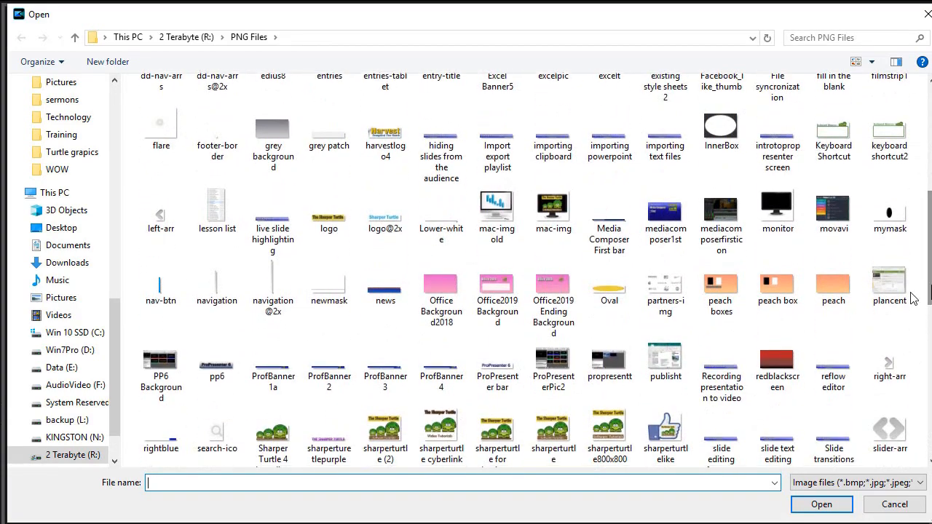
scroll(down, 3)
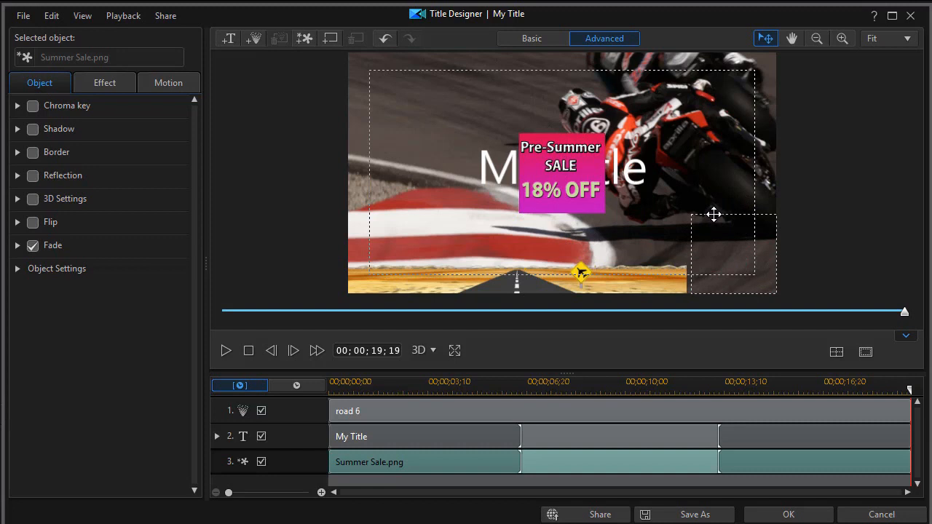
drag(561, 168, 734, 254)
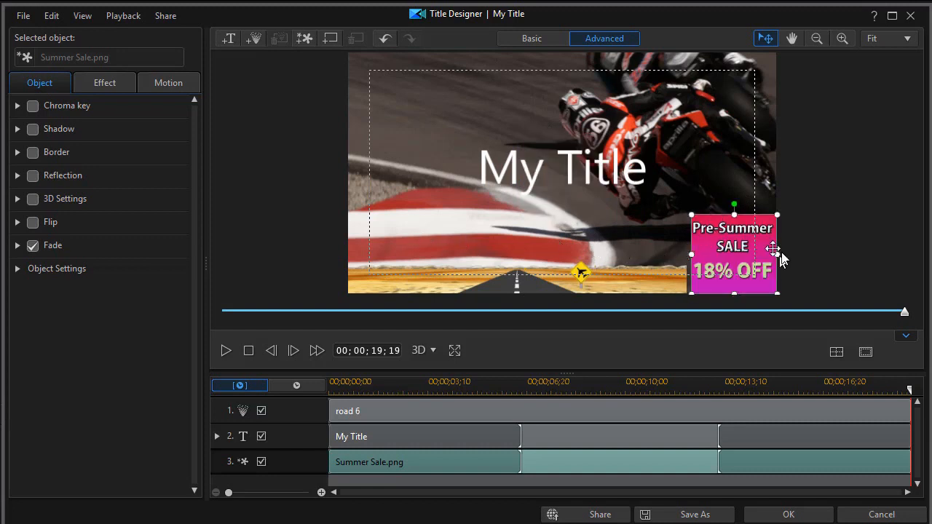
mouse_move(677, 222)
text(B)
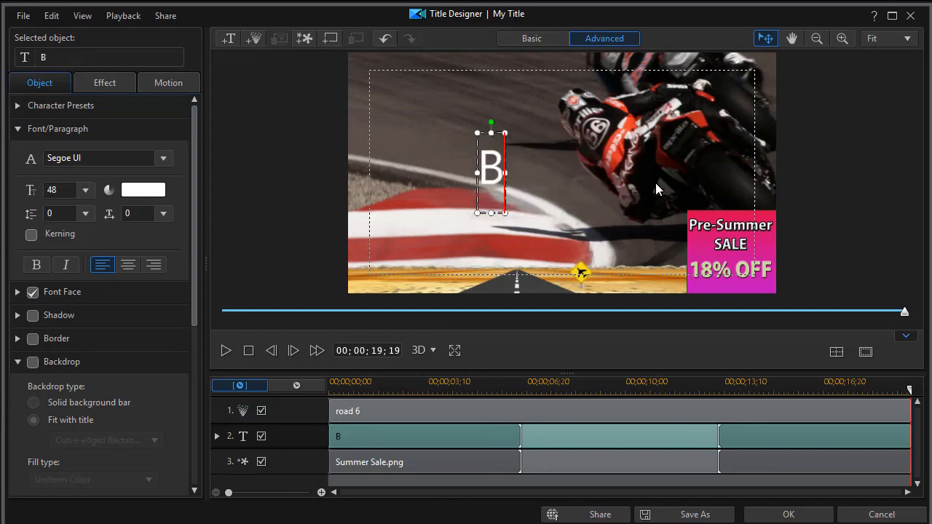
- Type 'Biker City' at the frame's top left in Segoe UI Black, size 36
text(iker City)
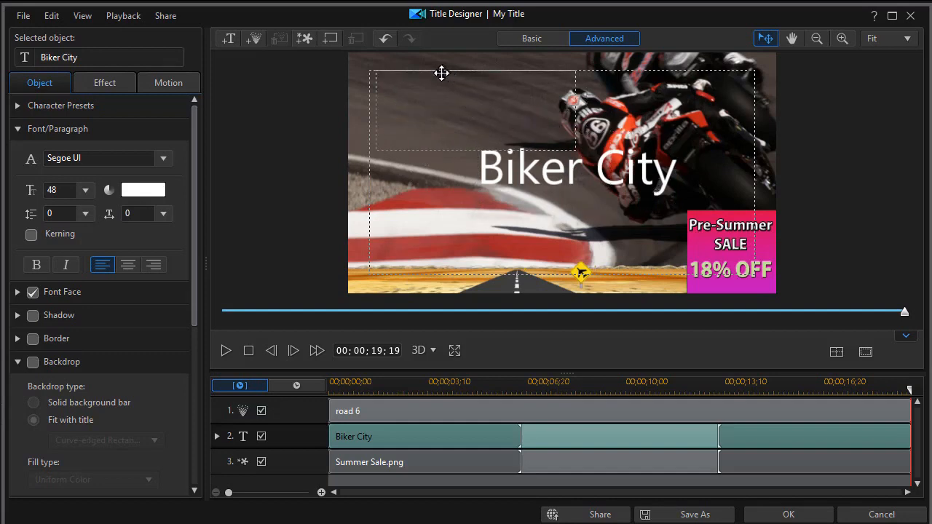
drag(575, 168, 470, 106)
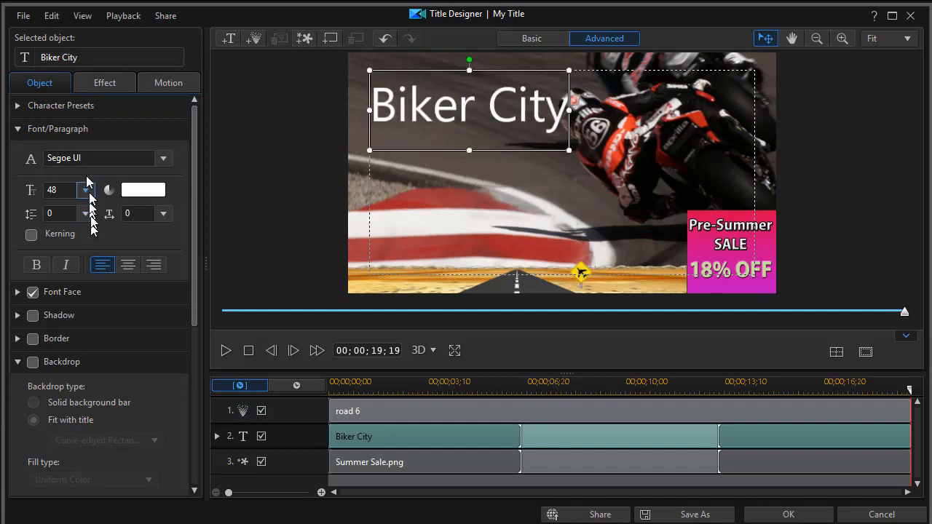
click(163, 158)
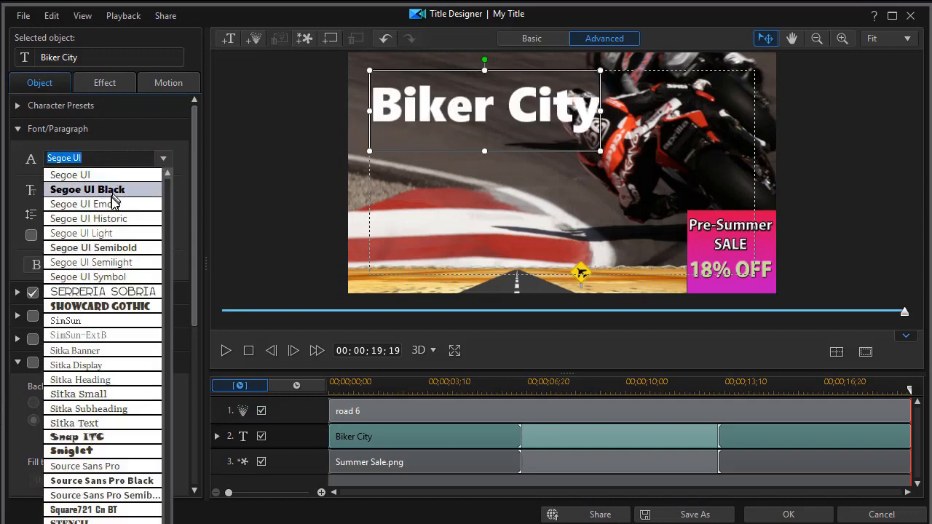
click(88, 189)
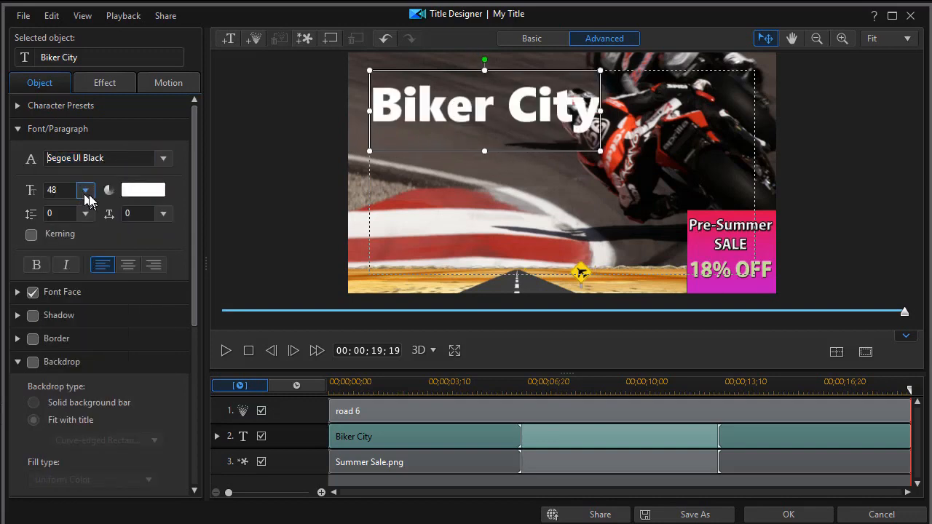
click(85, 190)
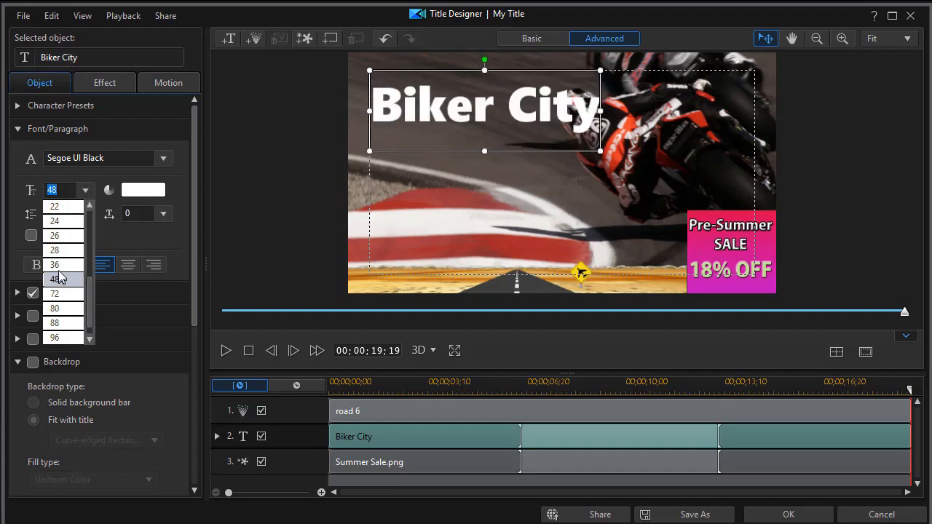
click(54, 265)
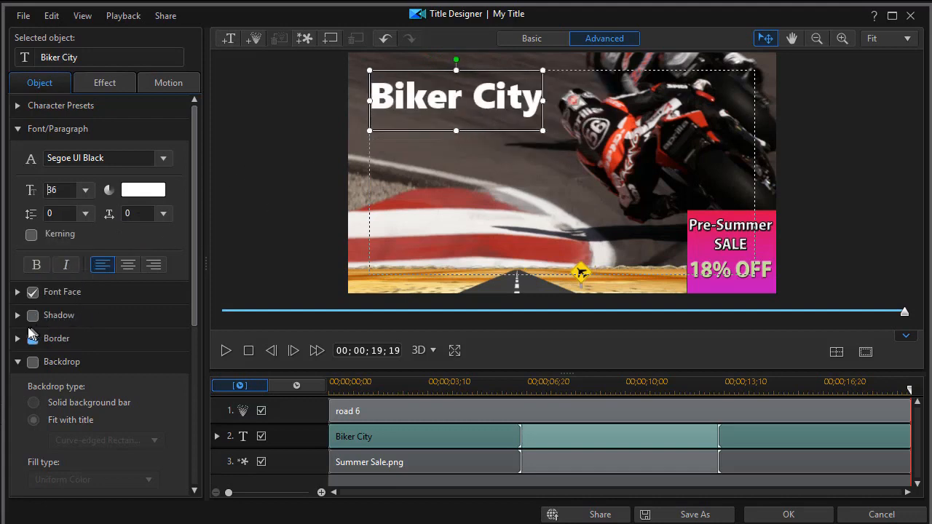
mouse_move(33, 340)
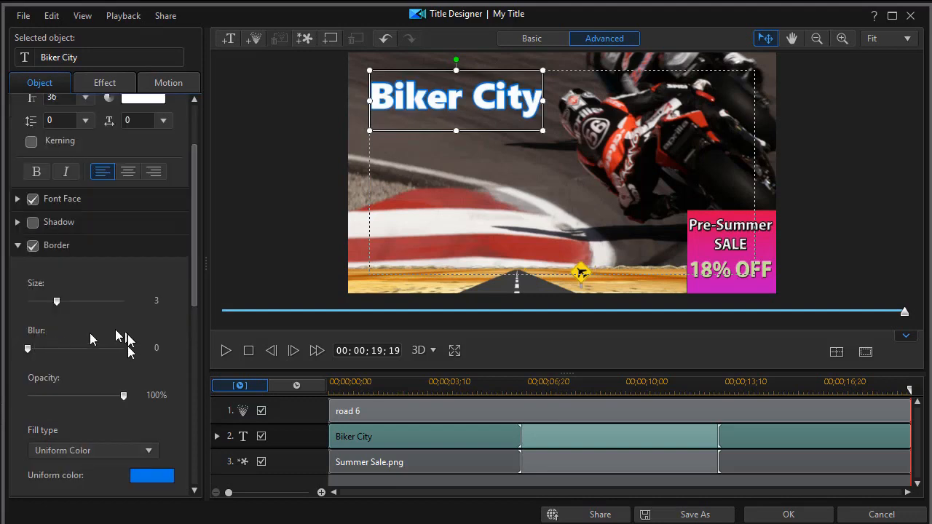
- Give the Biker City text a black border, then select the Summer Sale graphic
click(152, 476)
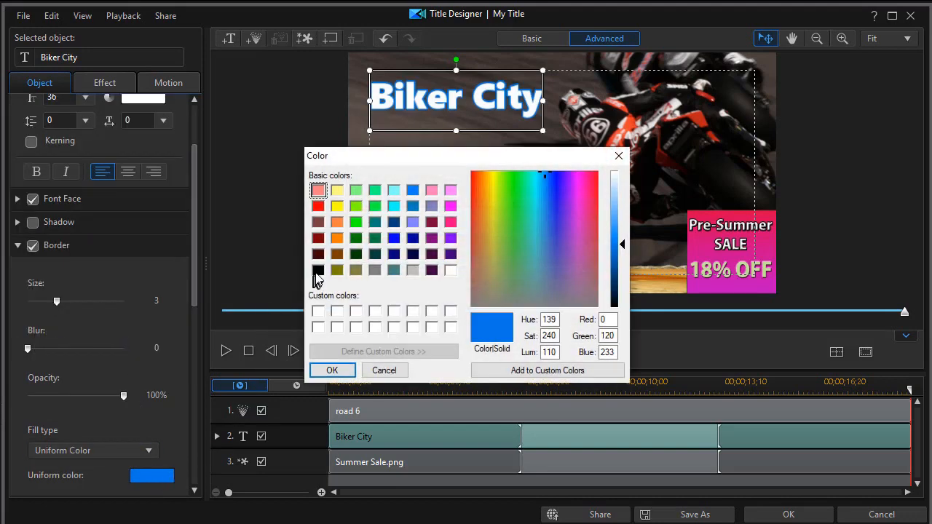
click(318, 270)
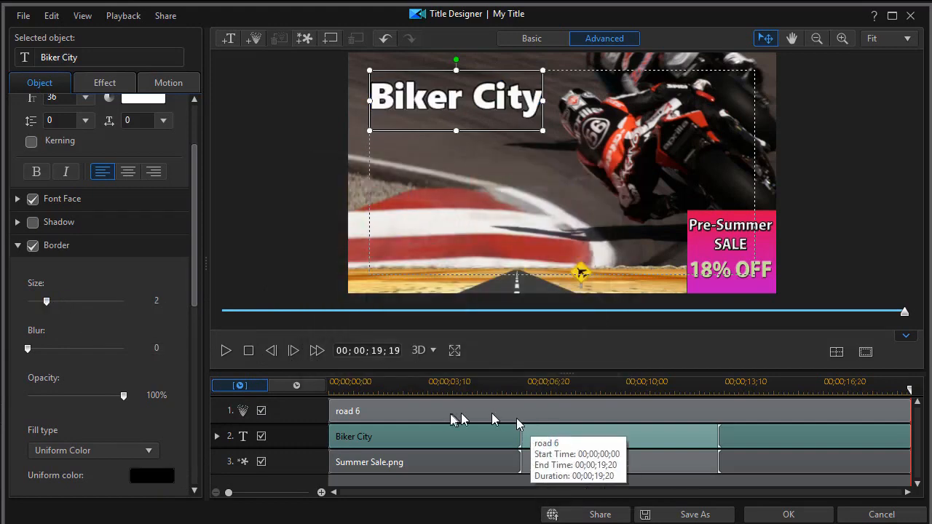
mouse_move(473, 414)
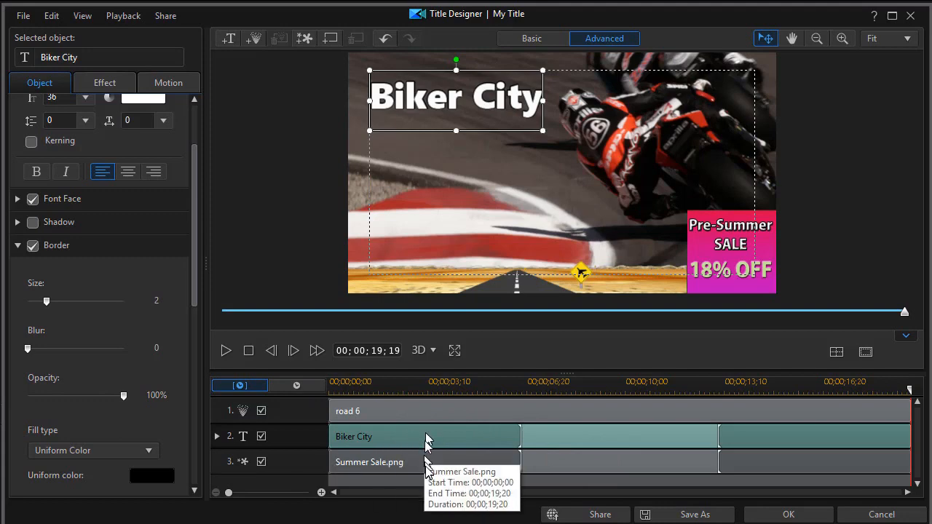
click(370, 462)
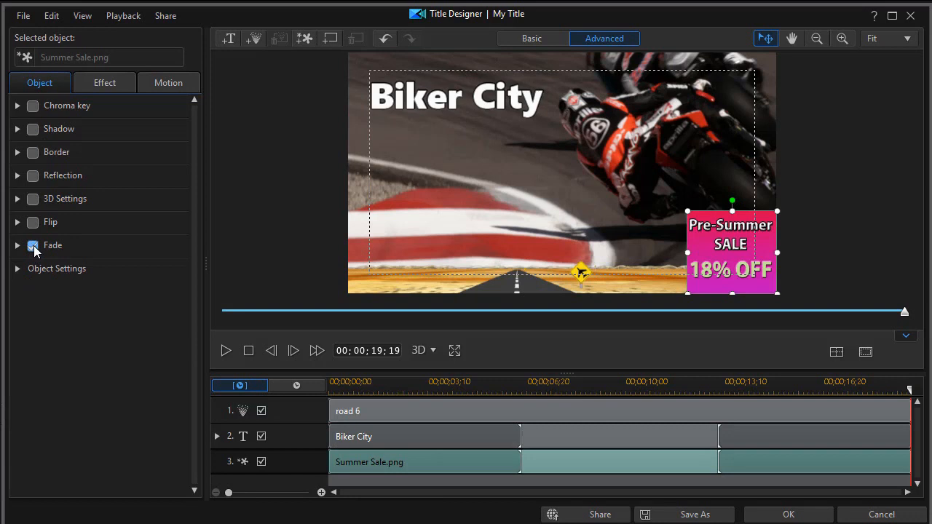
- Turn off fading on Summer Sale.png and reselect the Biker City title
click(33, 245)
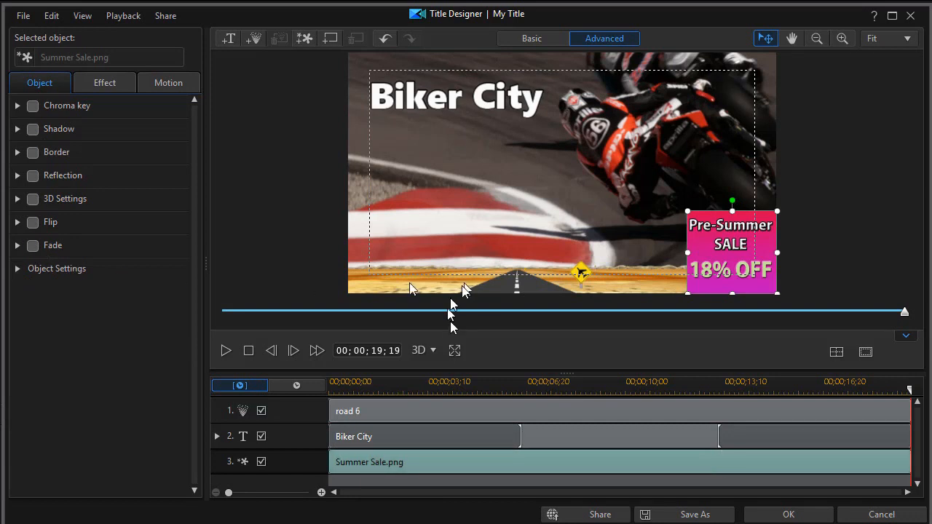
mouse_move(411, 448)
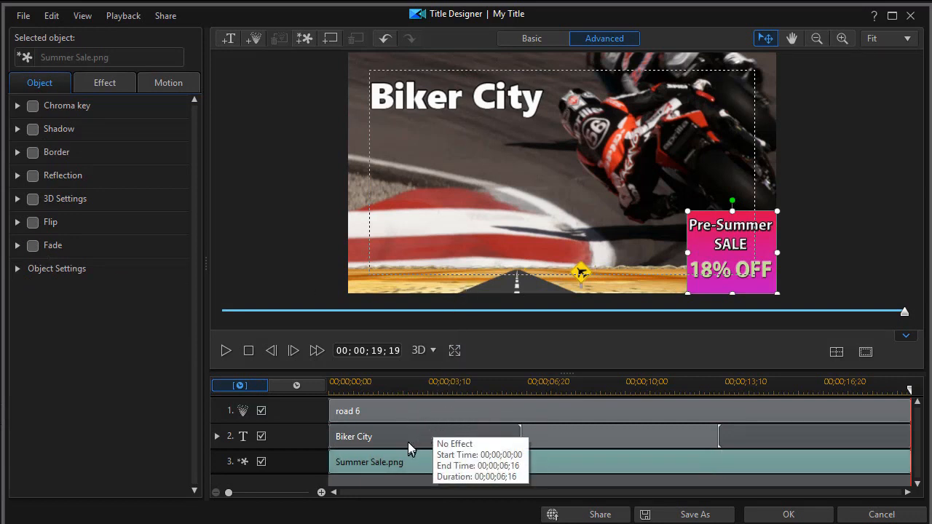
click(354, 437)
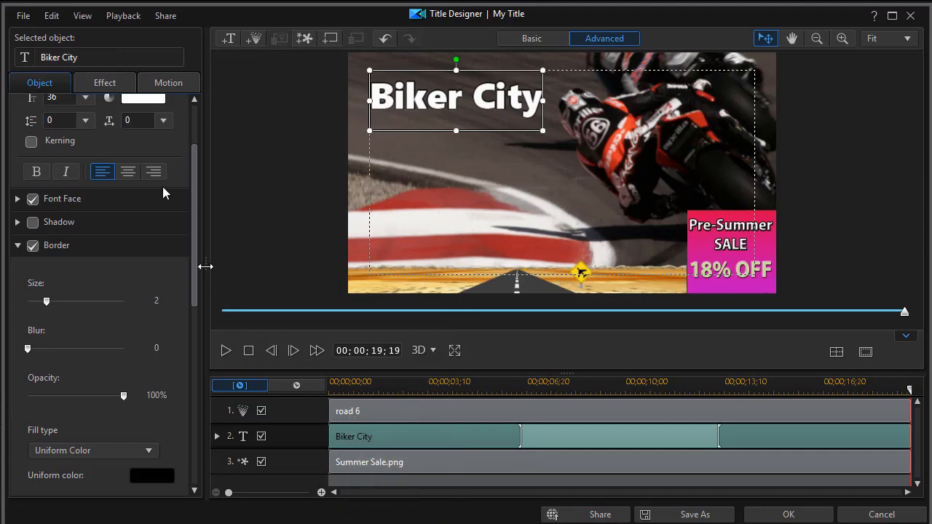
- Apply the Slide Right starting effect to Biker City and confirm the title with OK
click(104, 83)
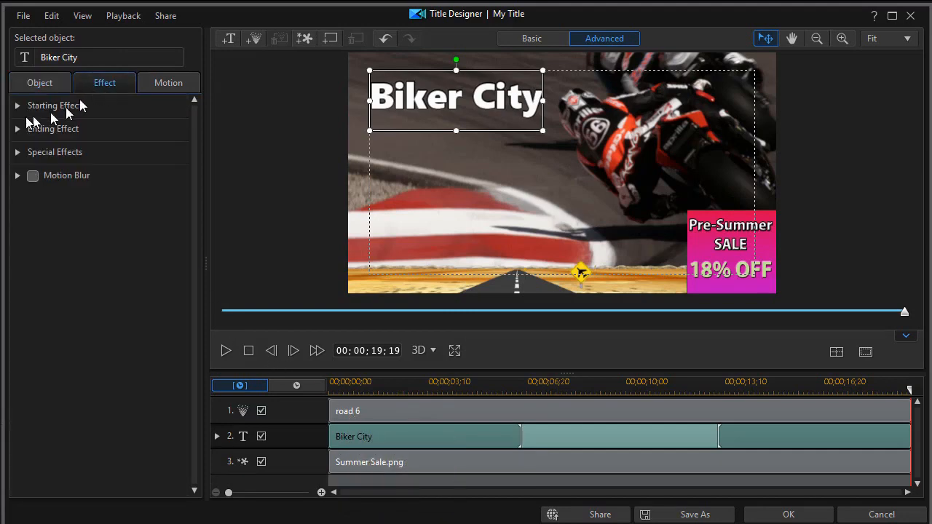
mouse_move(20, 108)
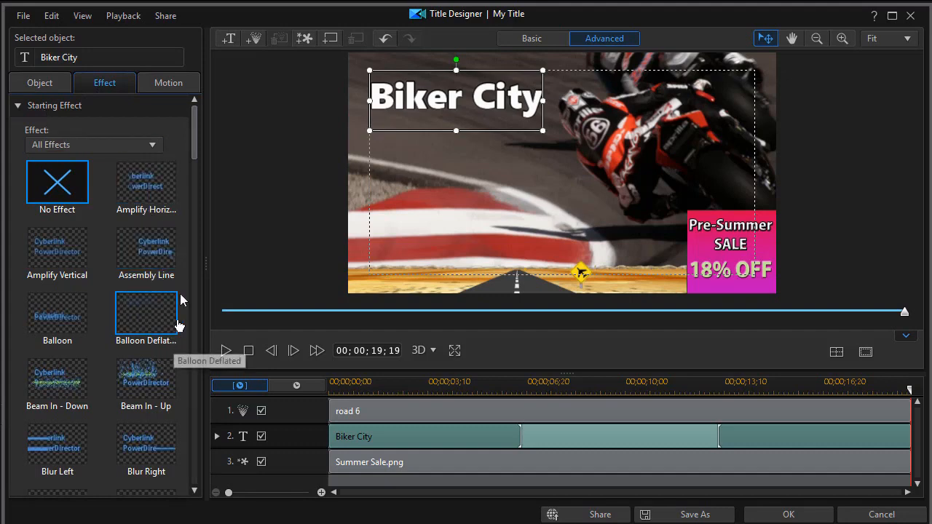
scroll(down, 3)
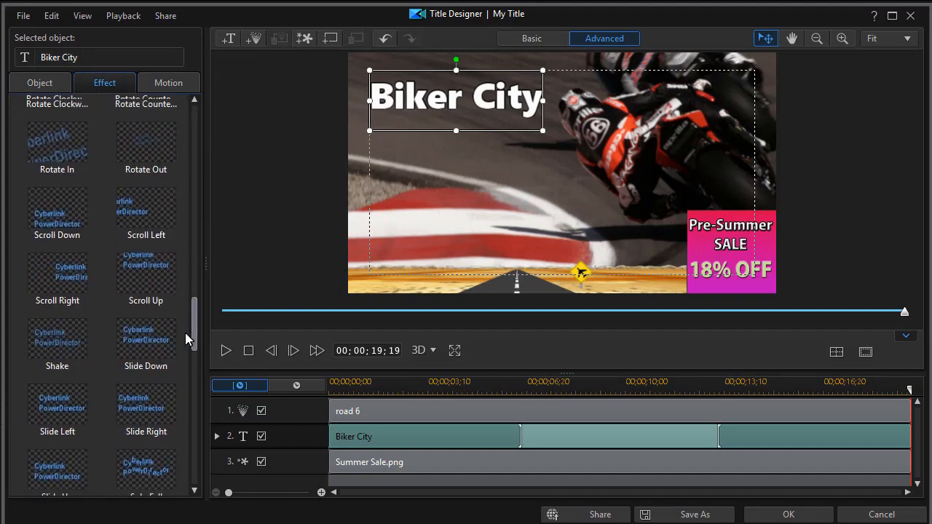
scroll(down, 3)
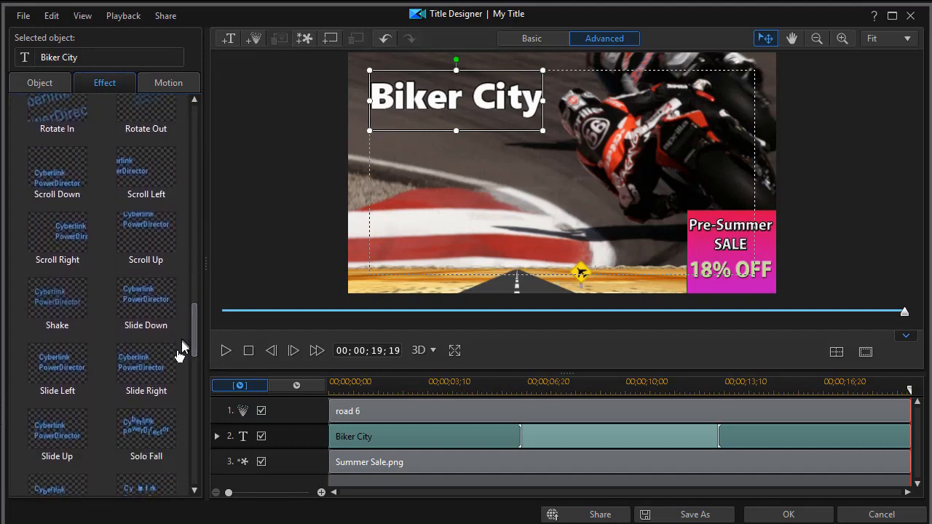
click(57, 365)
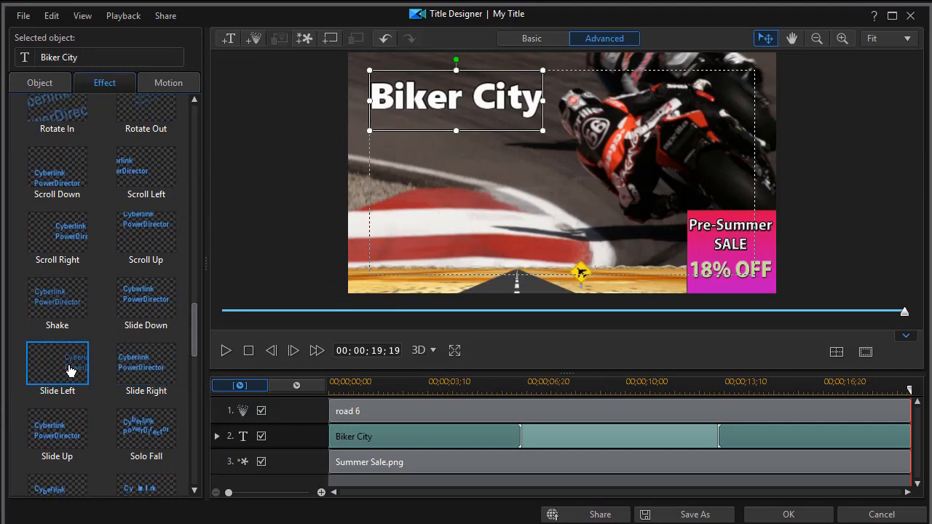
click(145, 365)
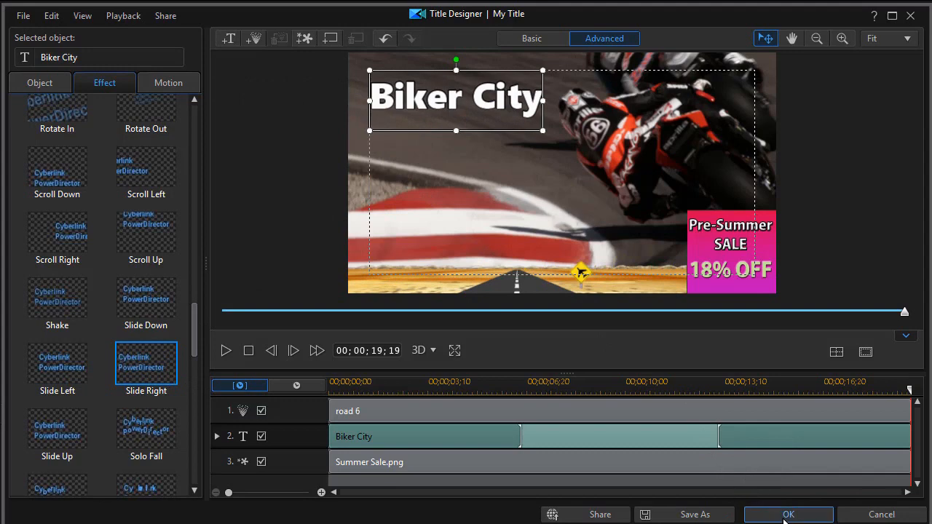
click(788, 514)
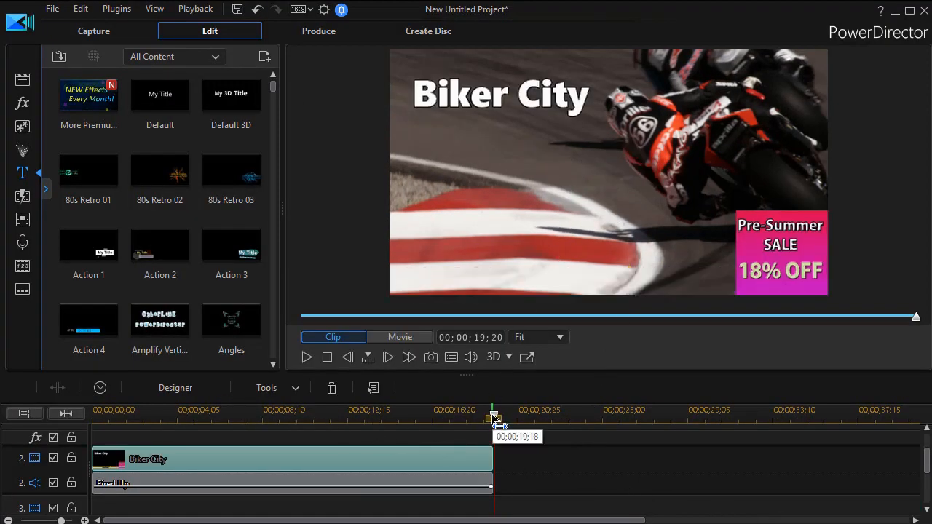
- Play the full movie from 00;00;00;00 in Movie preview, then stop playback
drag(494, 418, 436, 419)
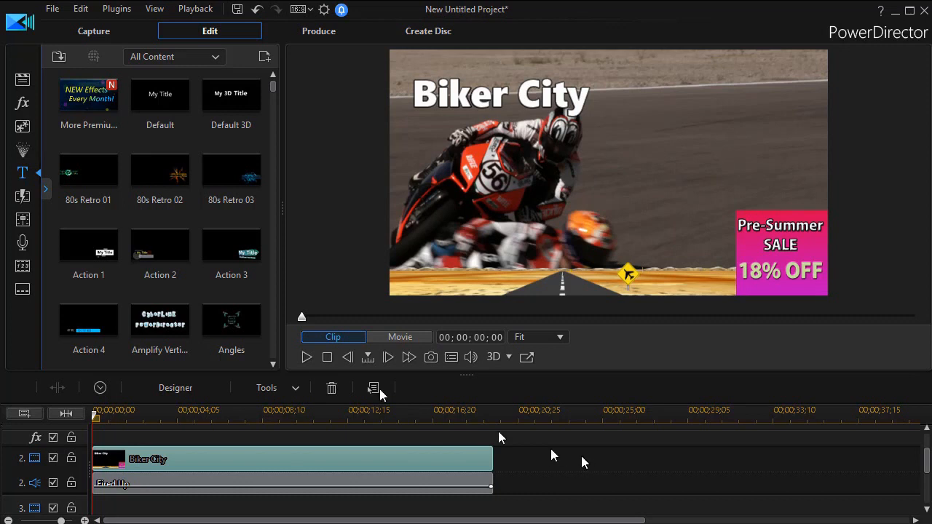
click(400, 336)
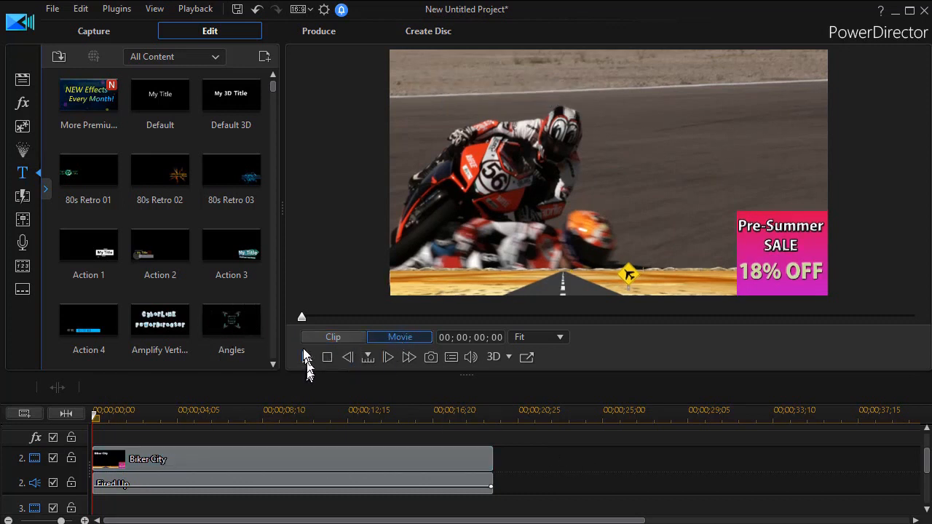
click(388, 357)
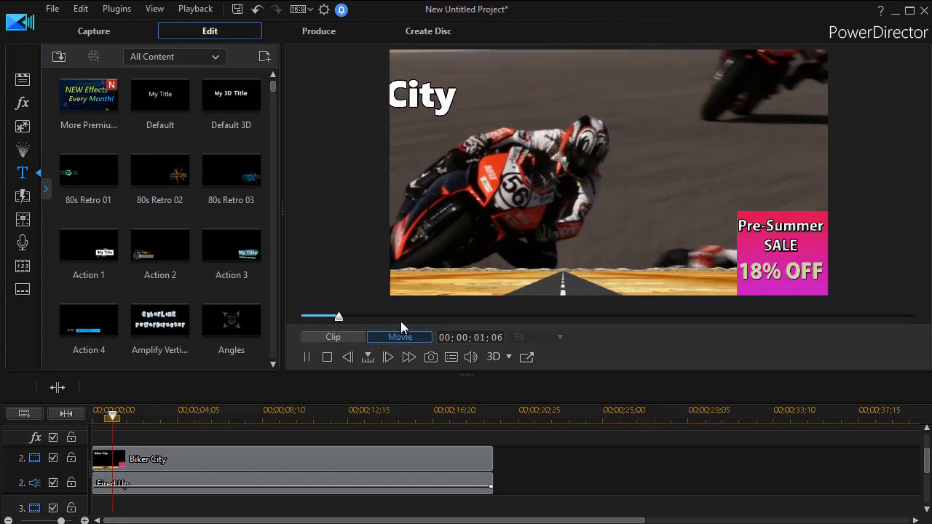
drag(339, 316, 397, 316)
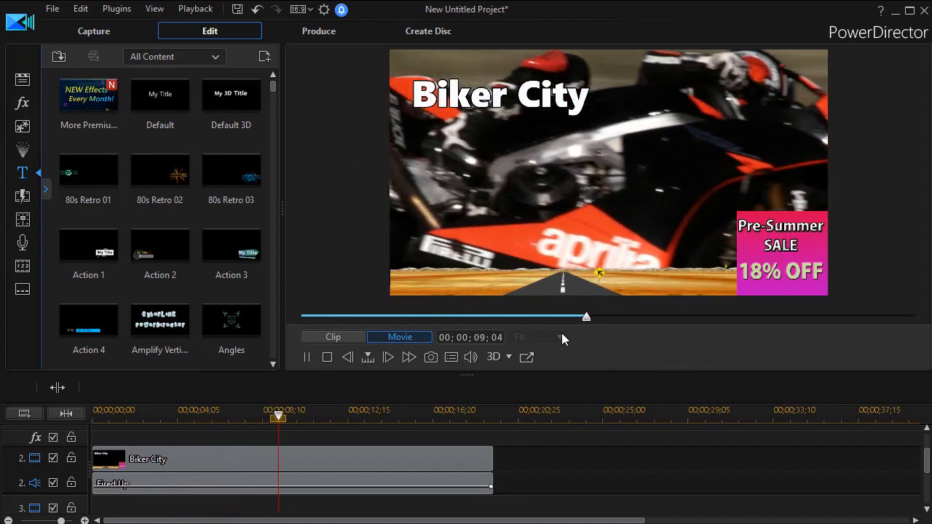
click(327, 357)
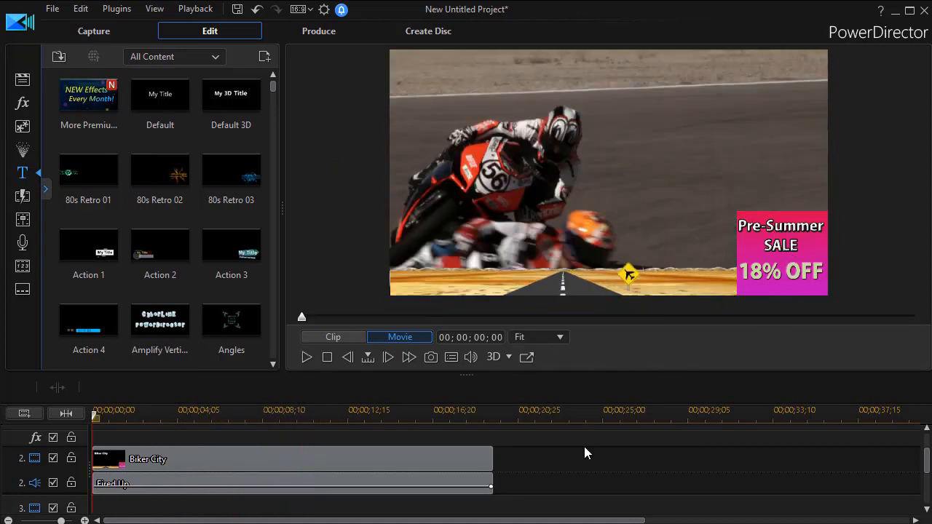